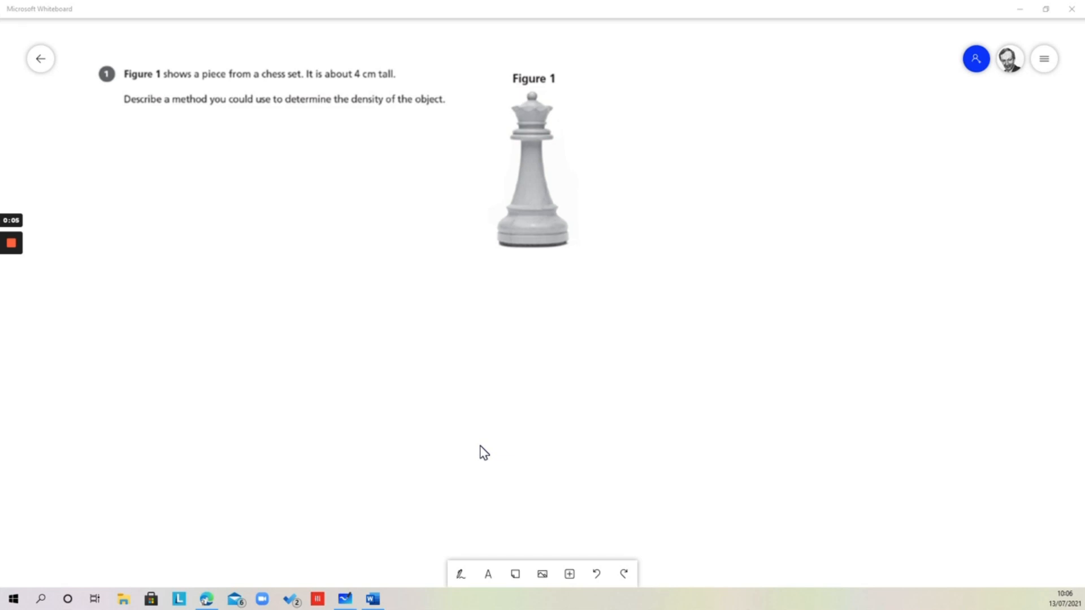
mouse_move(597, 286)
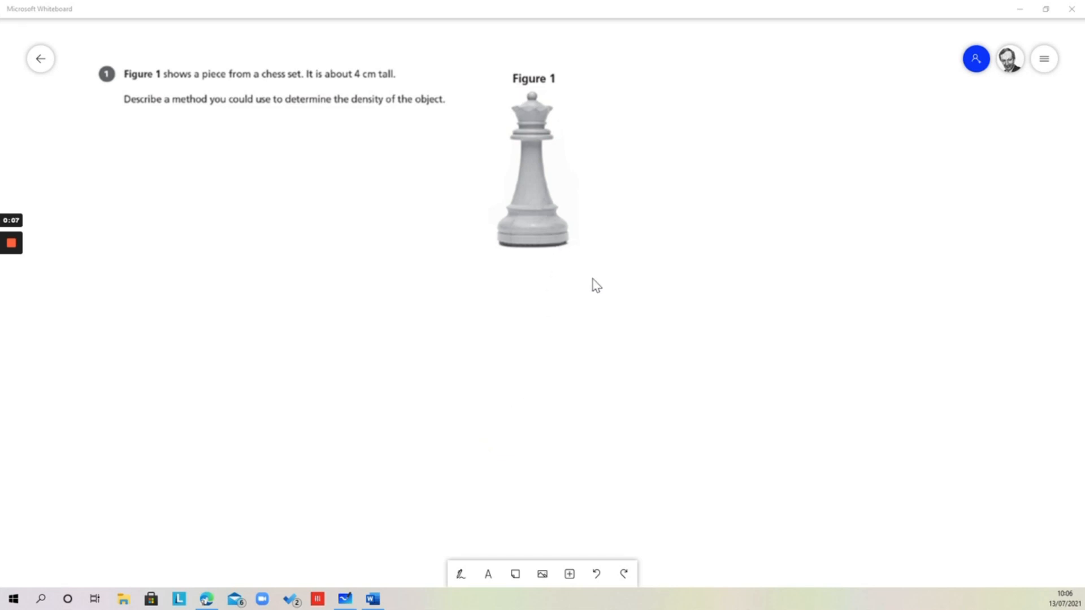
mouse_move(606, 304)
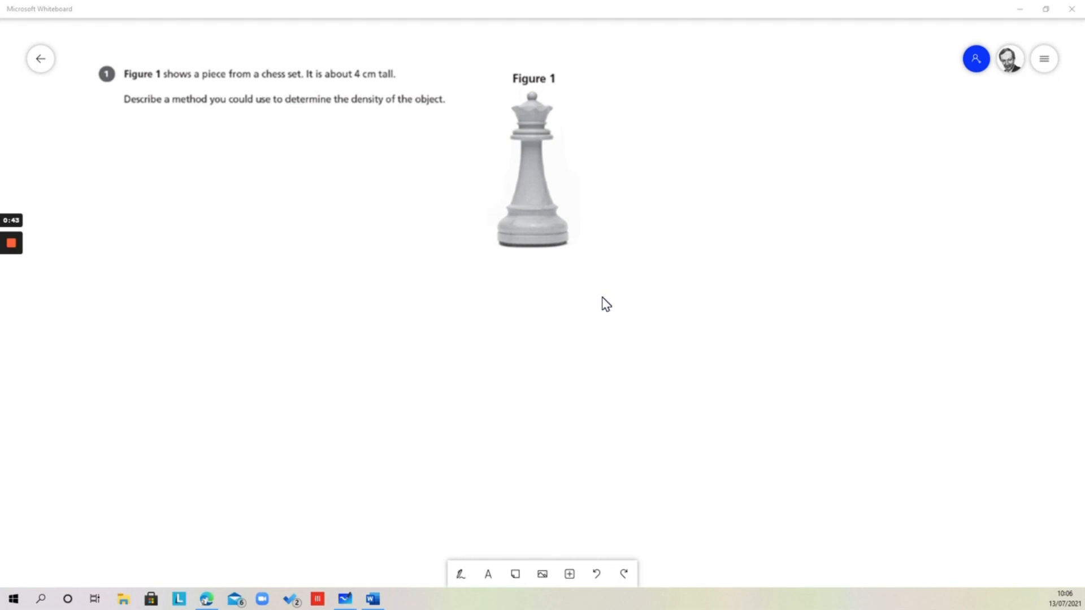
mouse_move(566, 336)
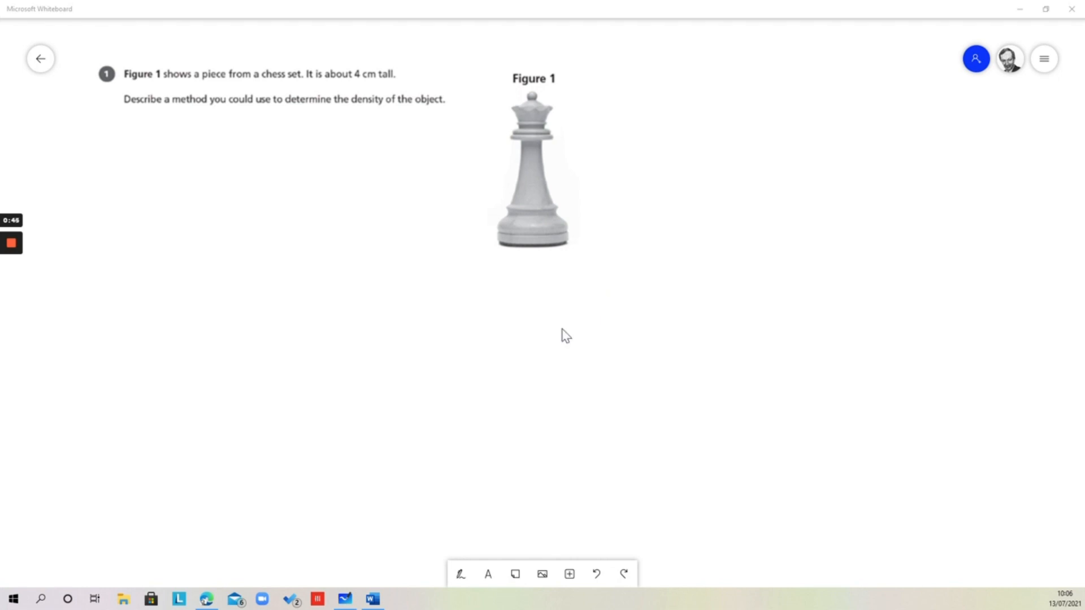
mouse_move(506, 574)
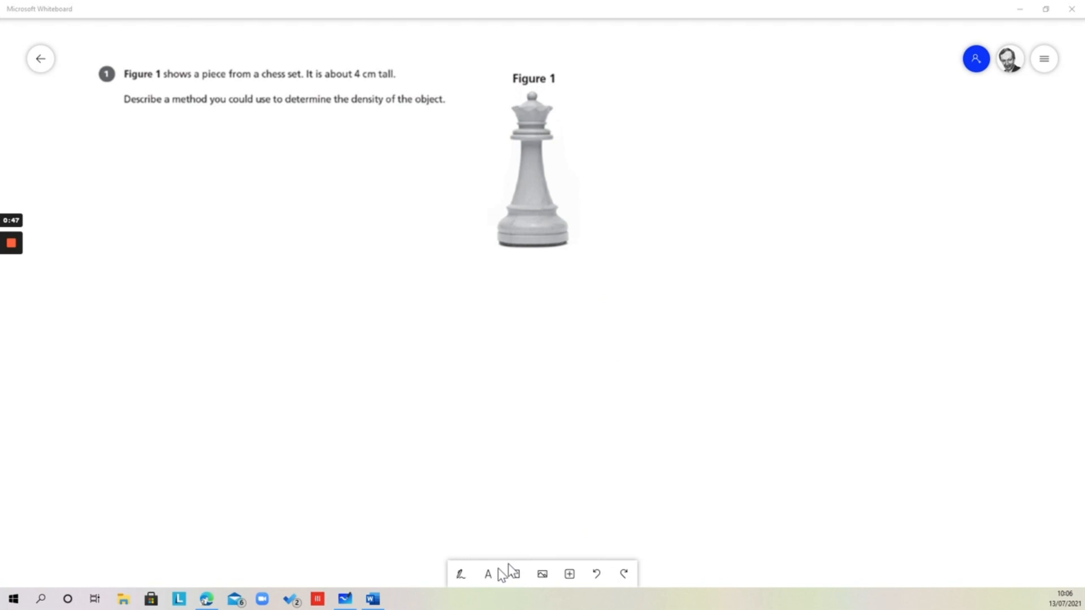
Place a new text box under the density question and begin the answer 'To f'
left_click(489, 574)
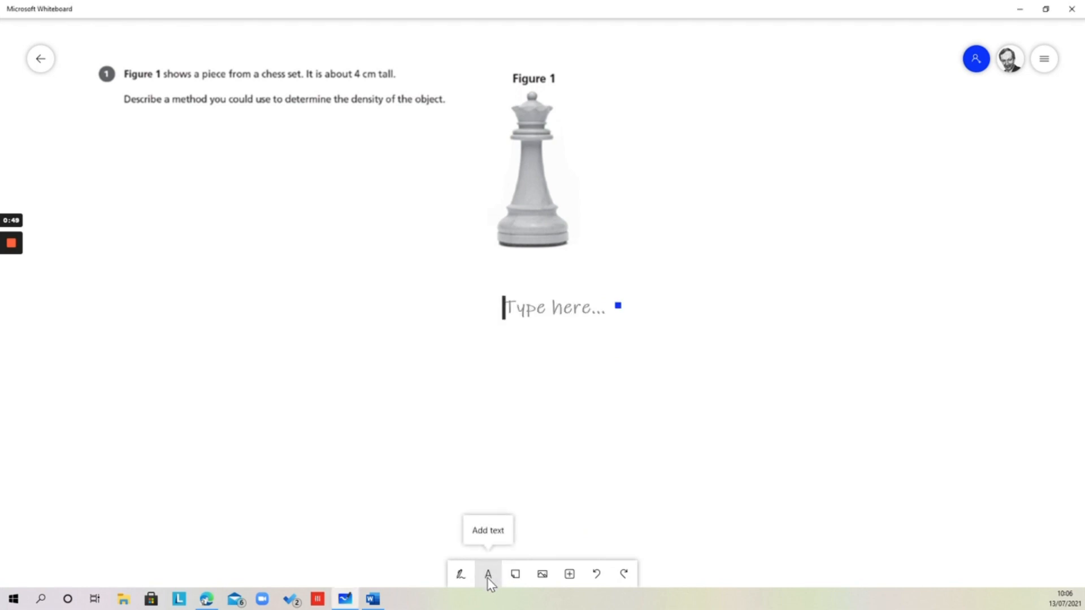
left_click(489, 574)
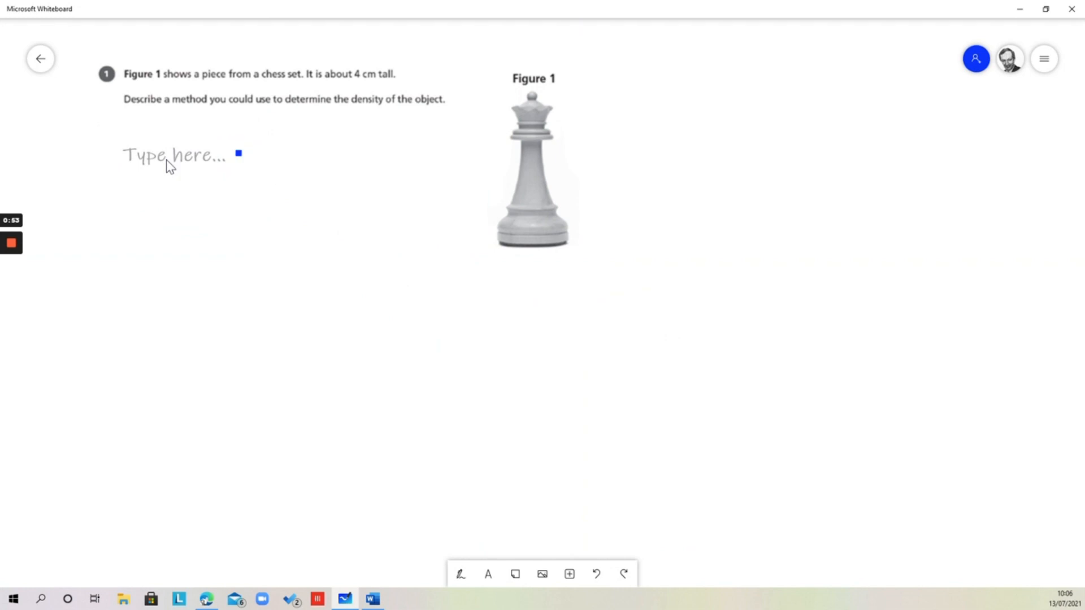
left_click(173, 155)
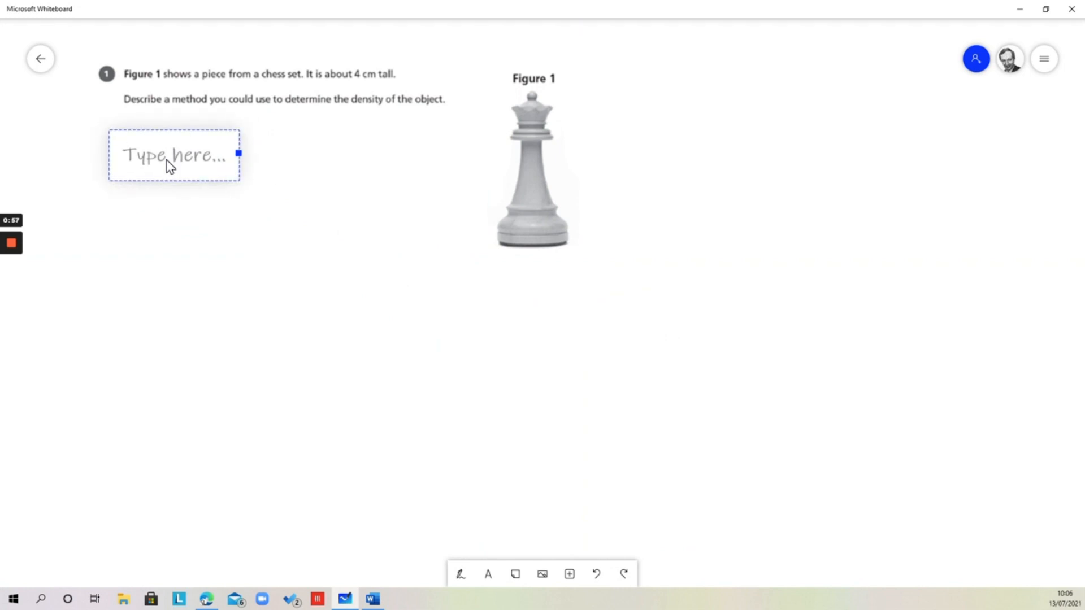
left_click(173, 155)
type("To f")
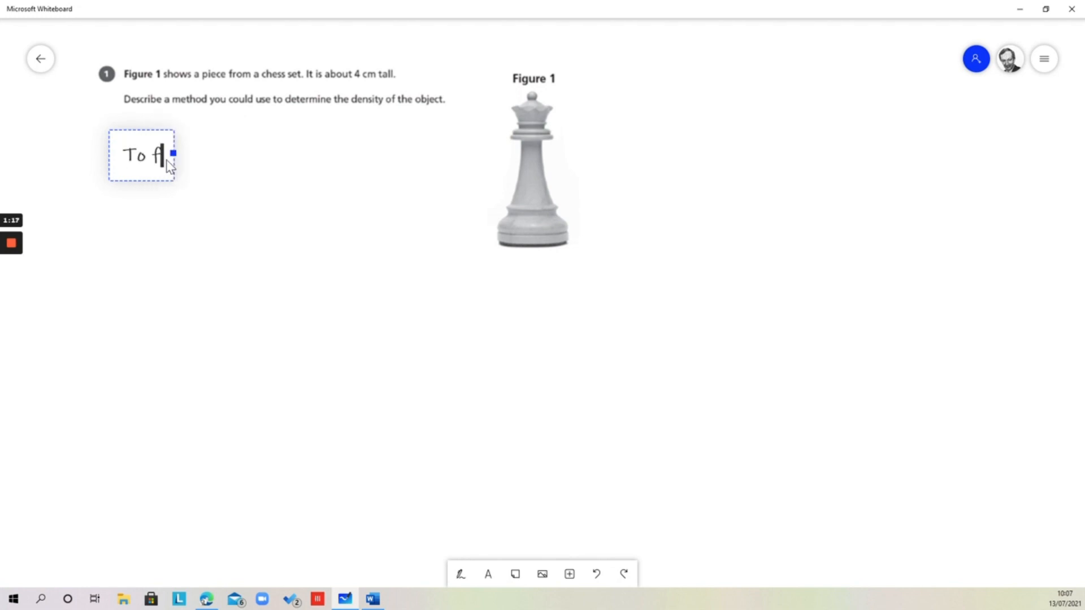
Write that the density of an object is found by dividing the mass by the volume
type("ind the")
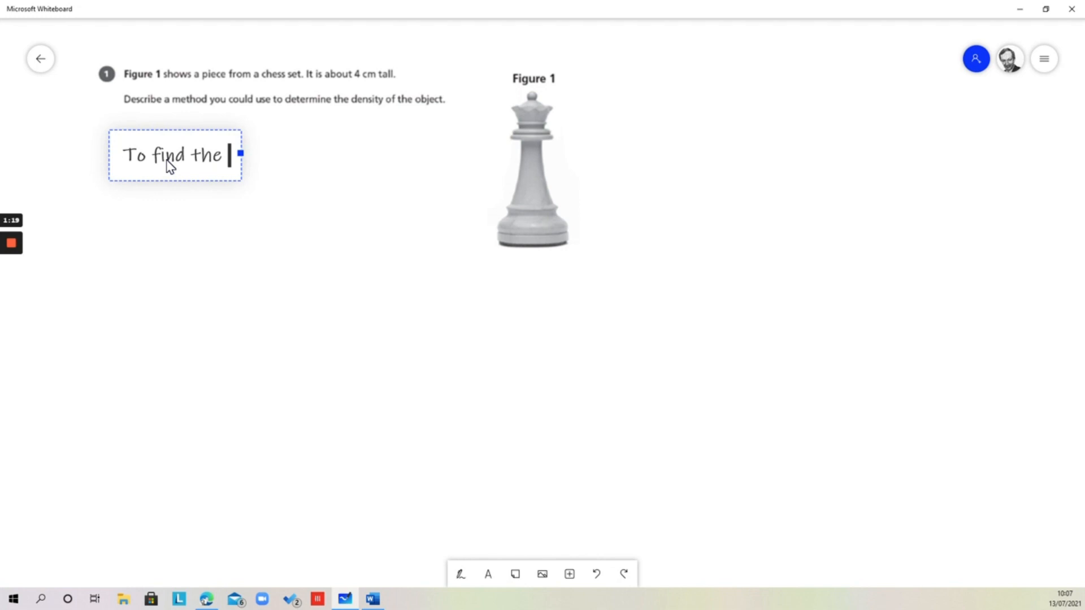
type("density")
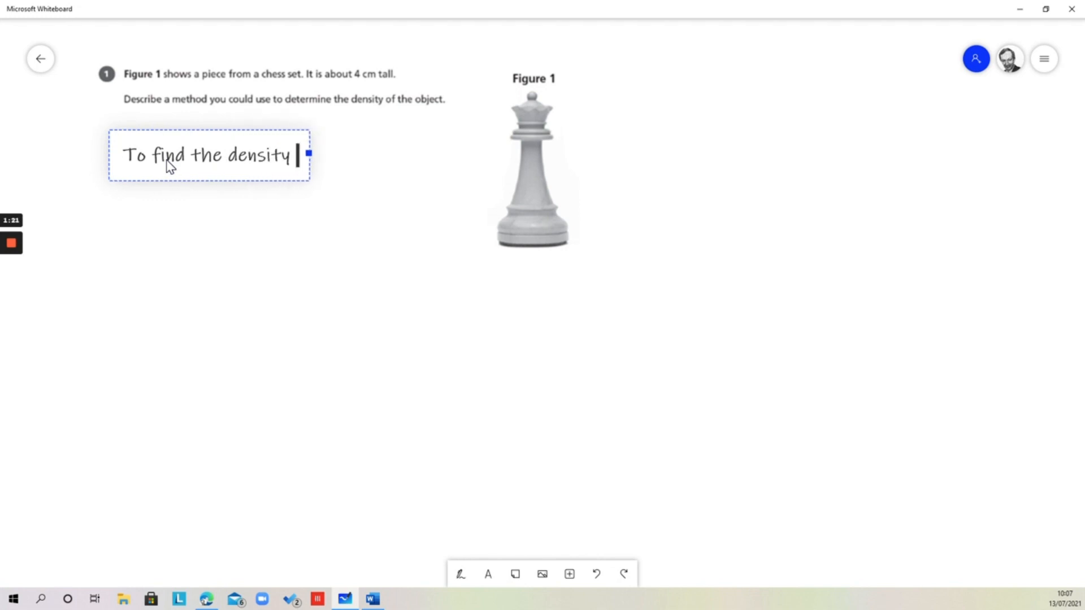
type("of an o")
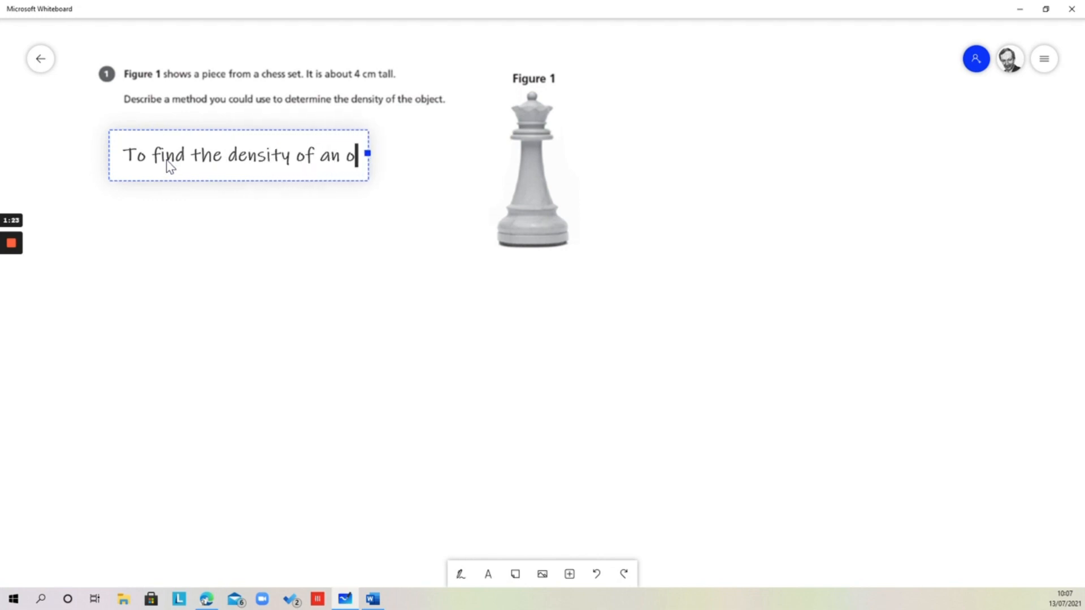
type("bject w")
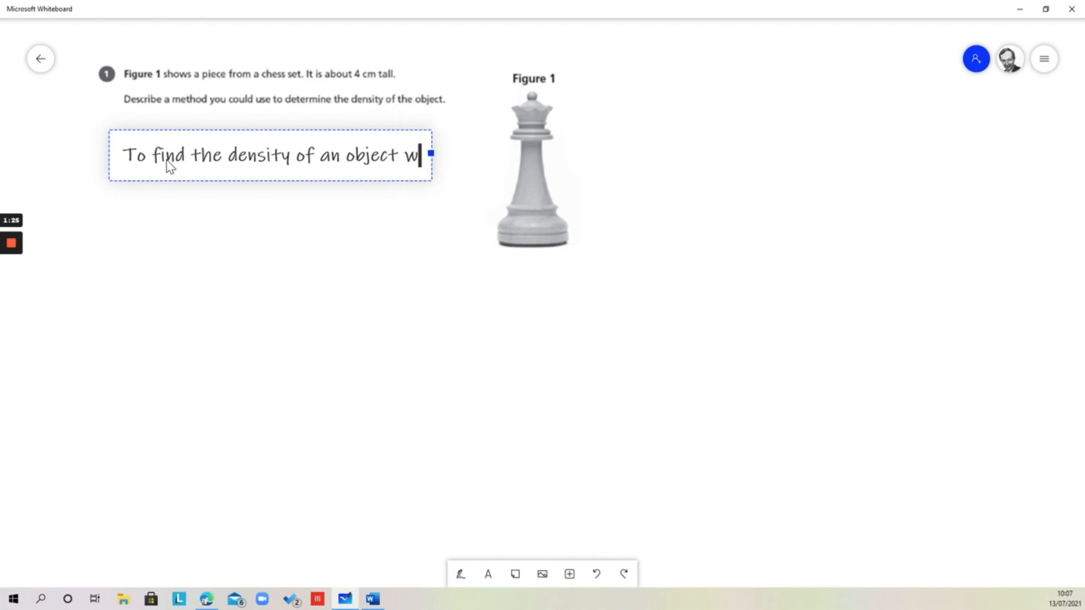
type("e diviv")
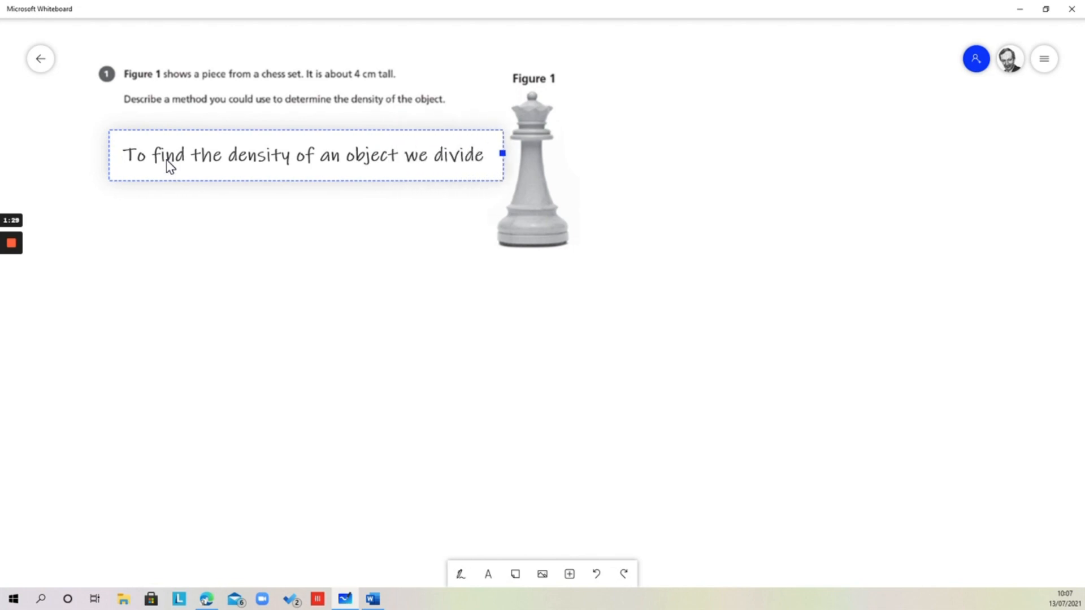
type("the")
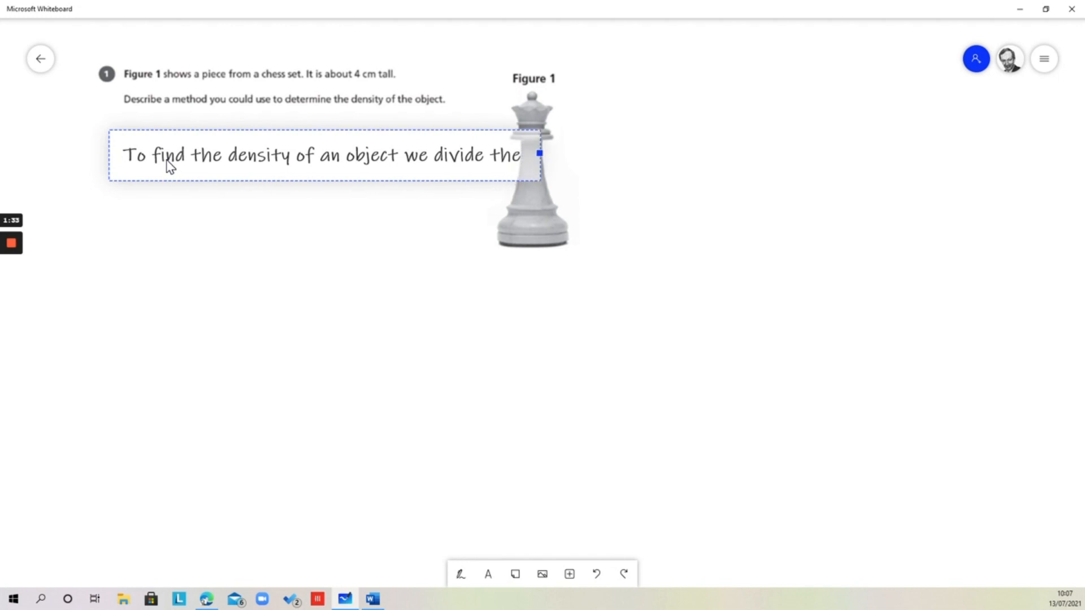
type("mass by")
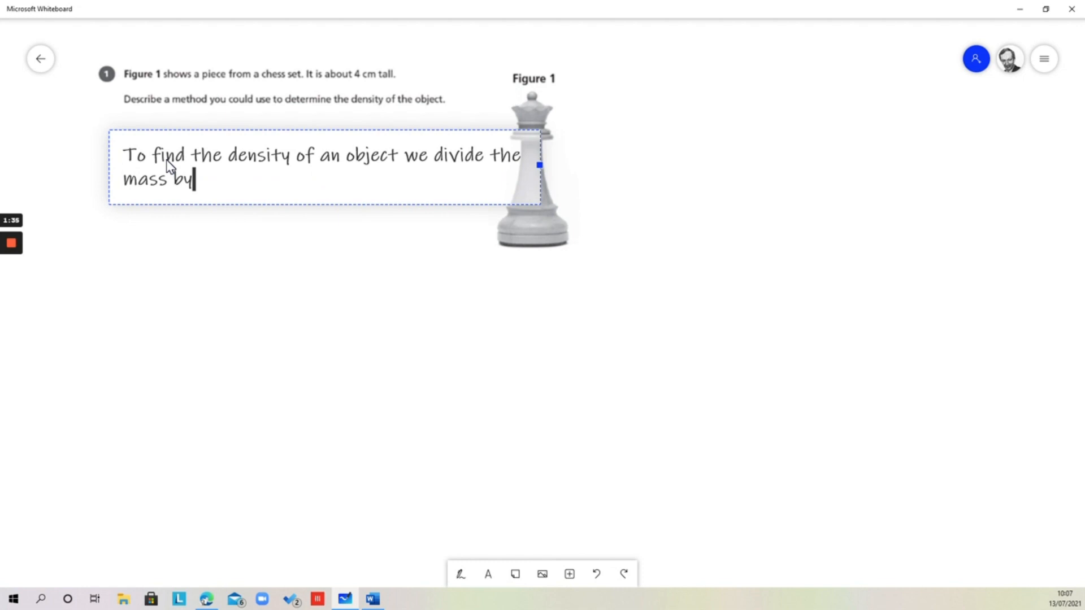
type("the vol")
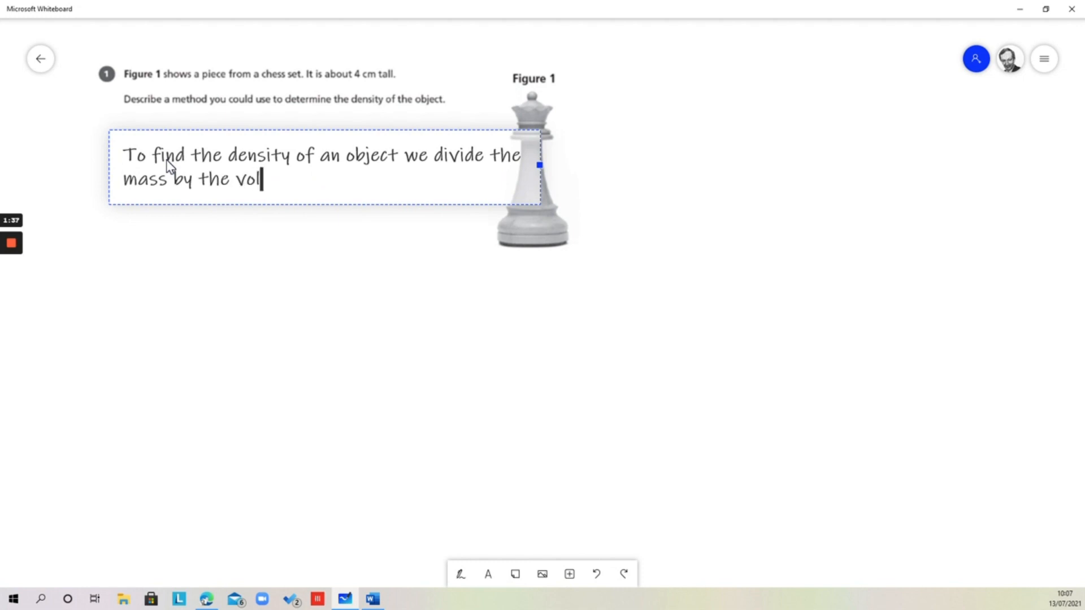
type("ume.")
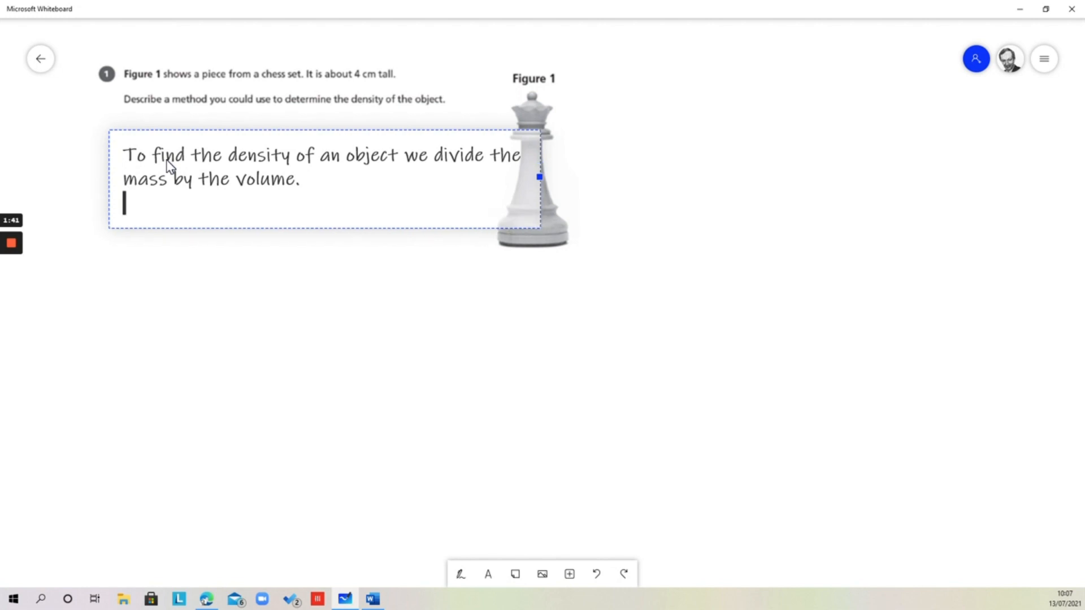
Add the sentence 'We can determine the mass by using a balance.'
type("We can det")
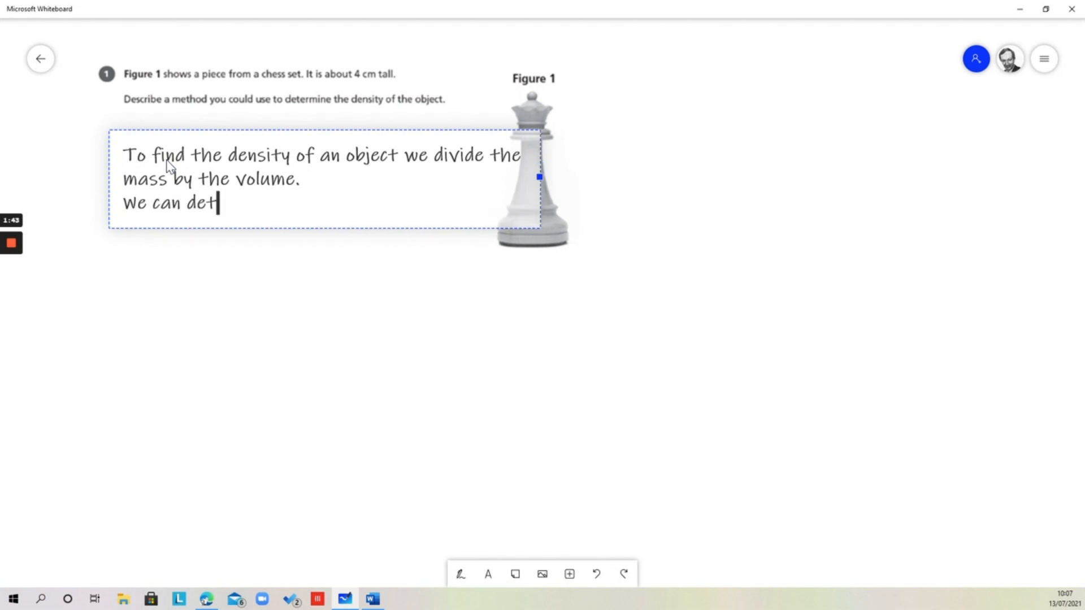
type("ermine the")
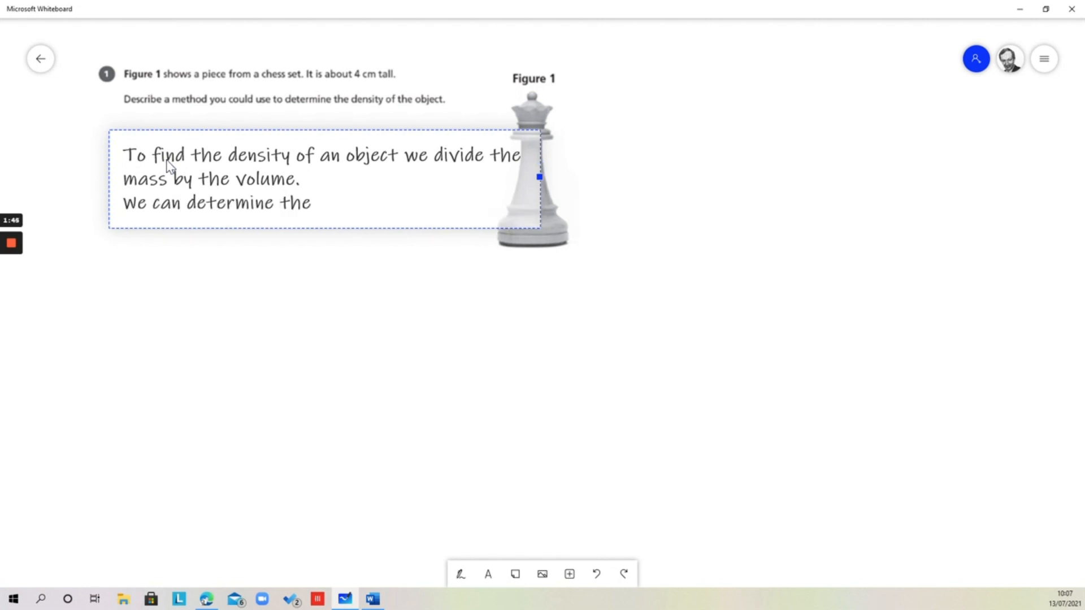
type("mass")
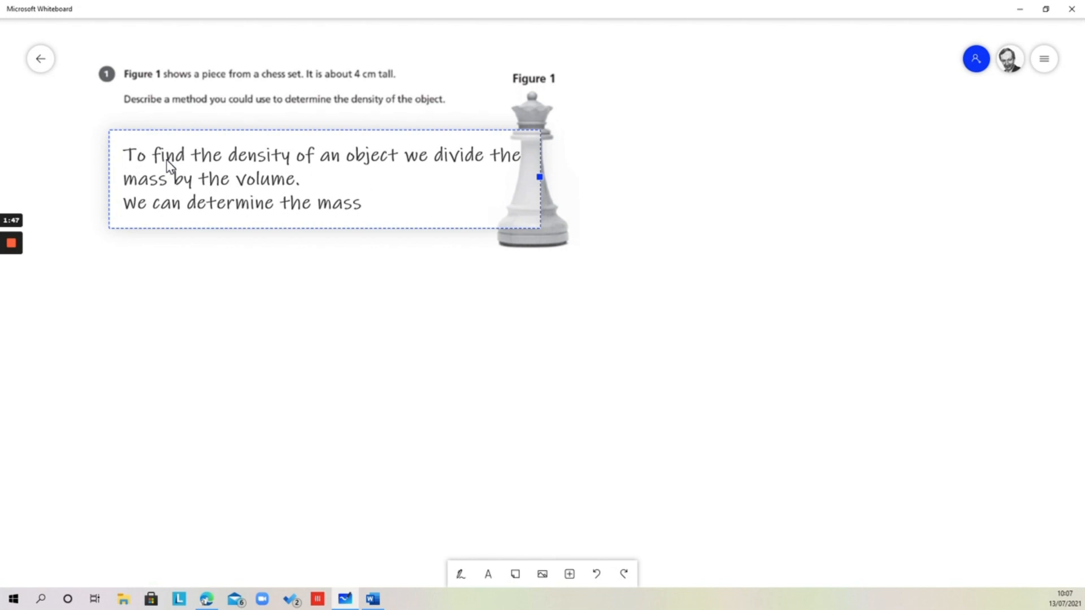
type("by u")
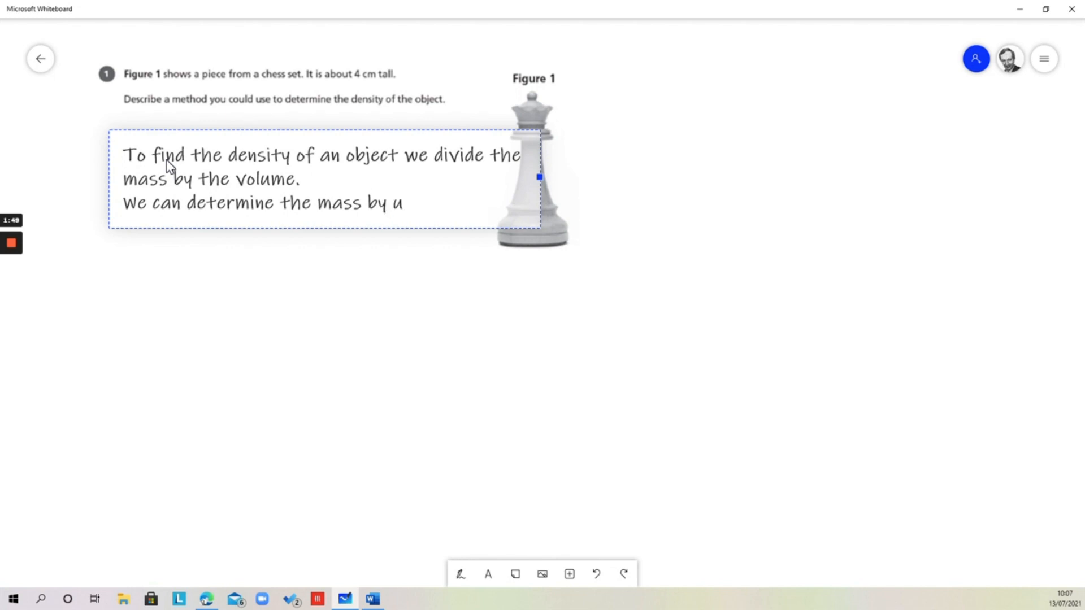
type("sing a")
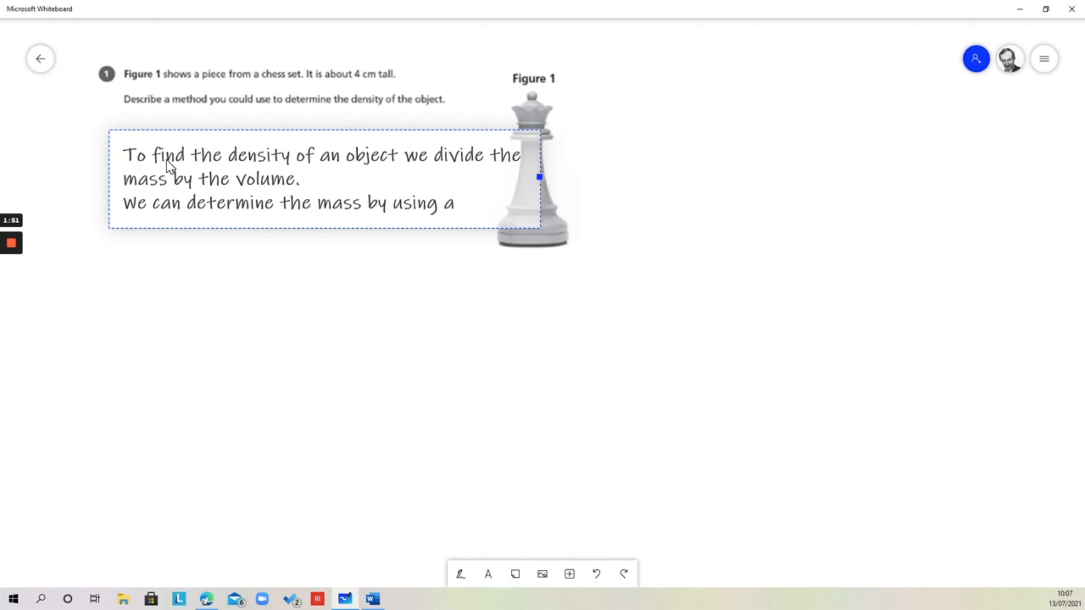
type("balance")
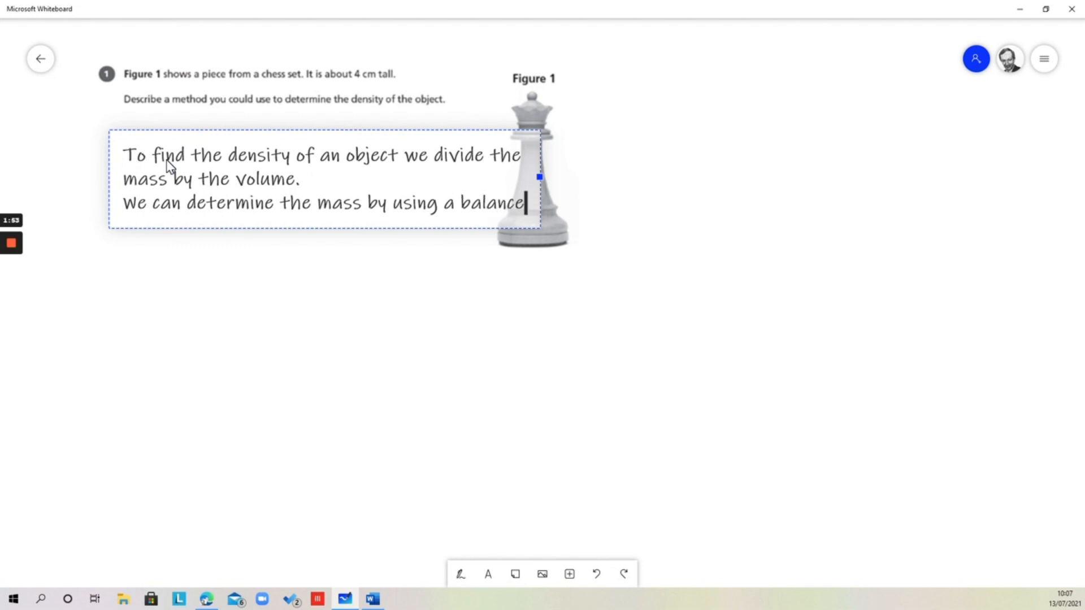
type(".")
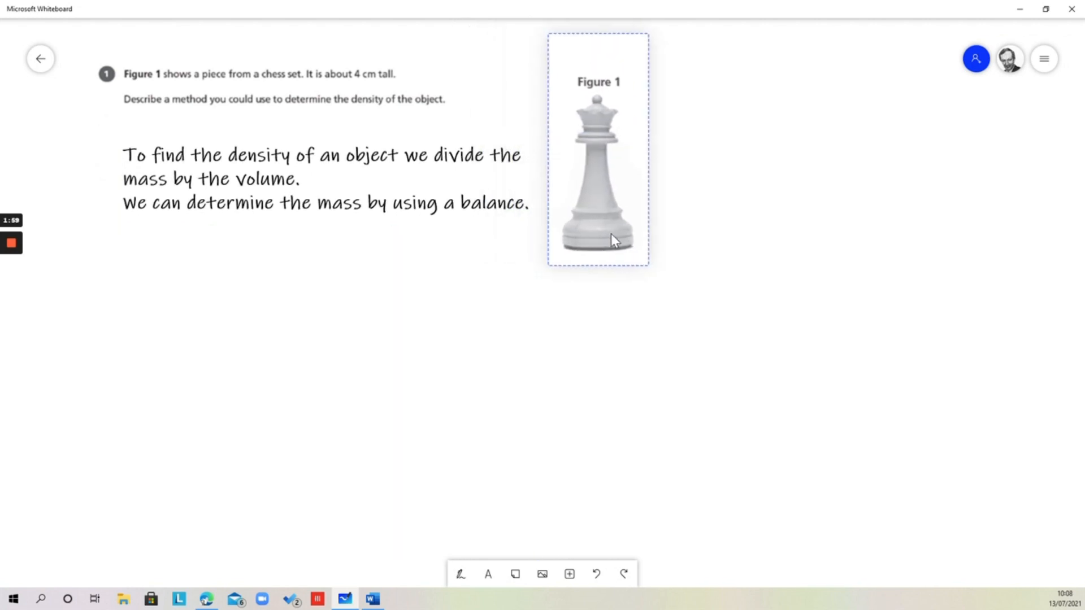
Deselect the image and resume editing the answer on a new line after the balance sentence
left_click(597, 173)
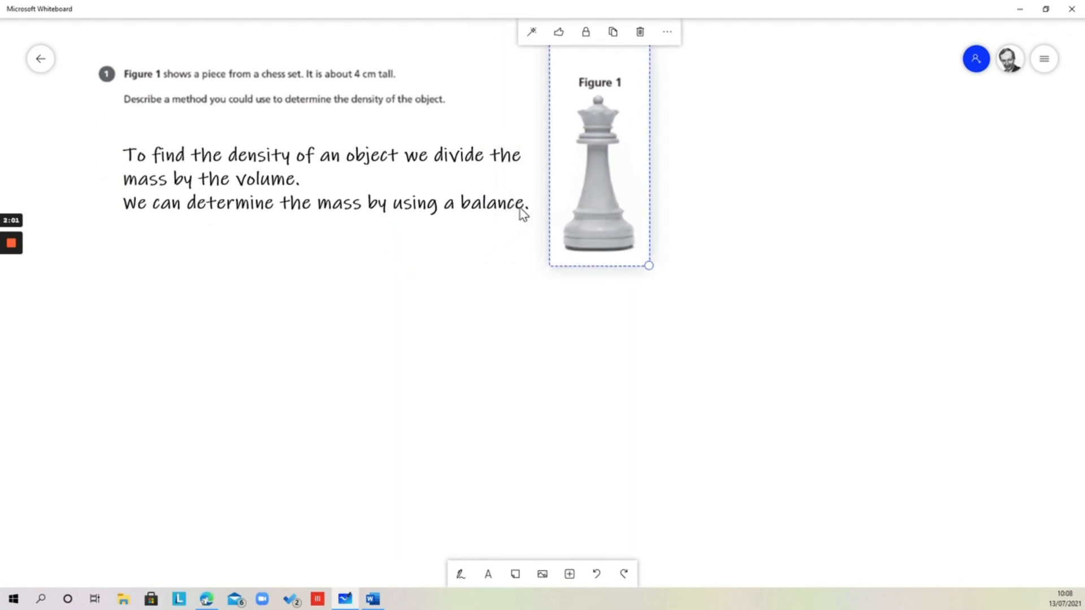
left_click(322, 178)
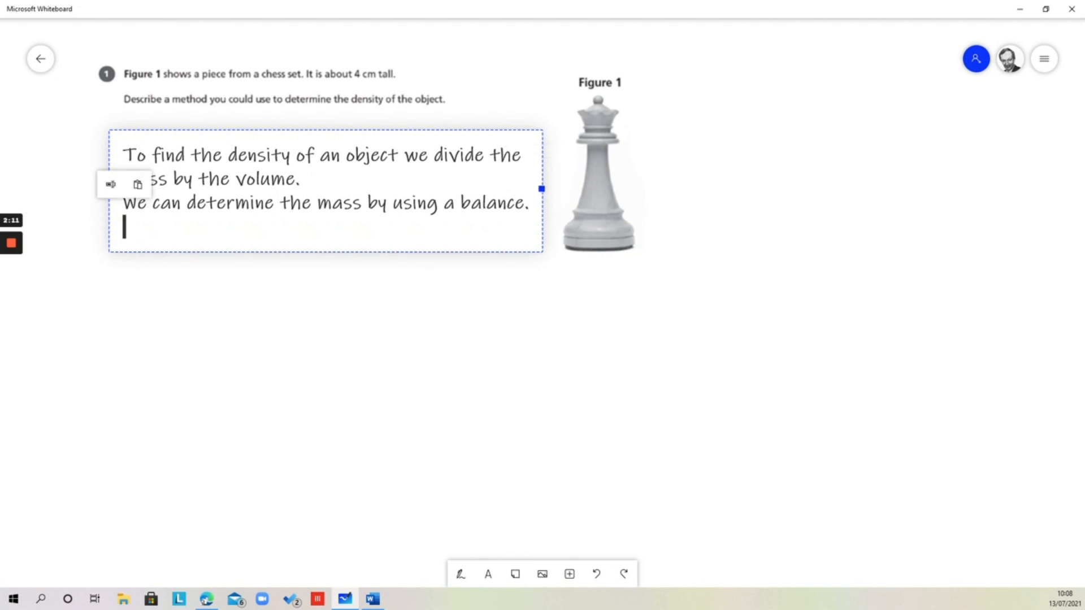
Add 'We then need a container which we fill with water to the brim.'
type("We")
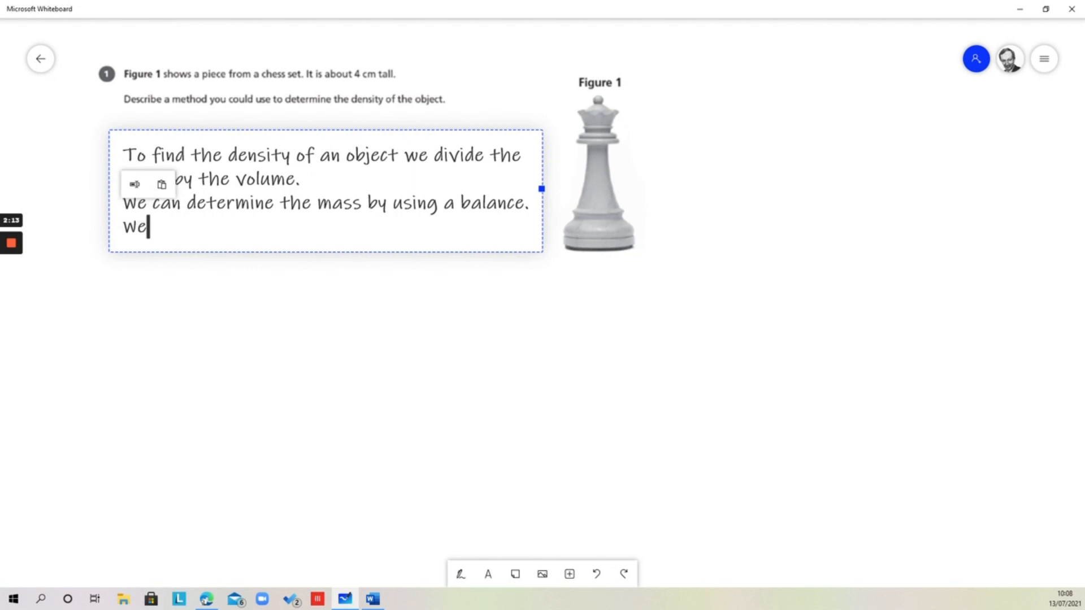
type("then need a contain")
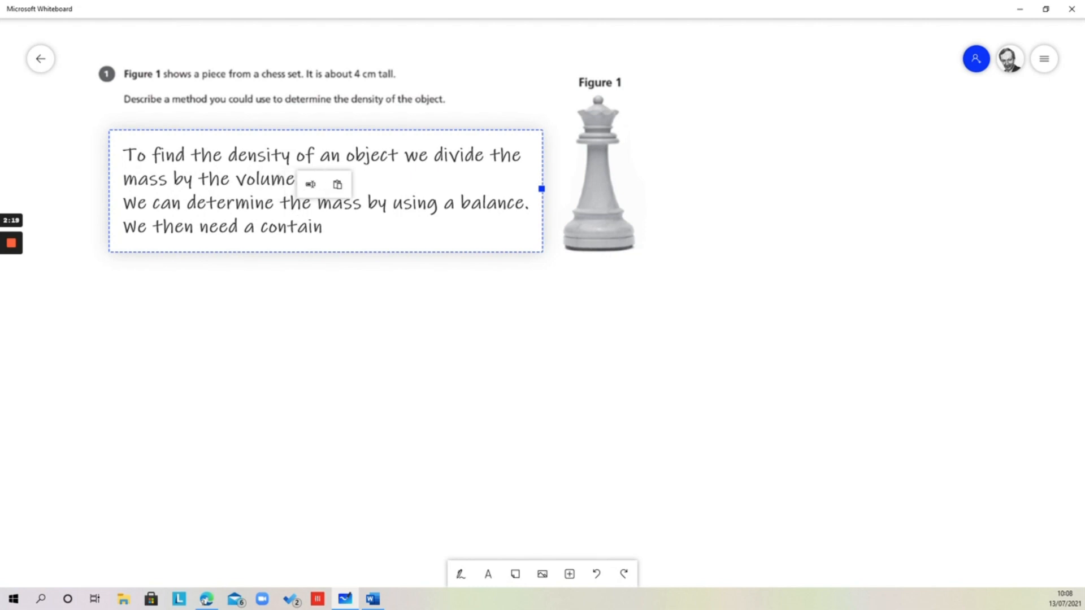
type("er")
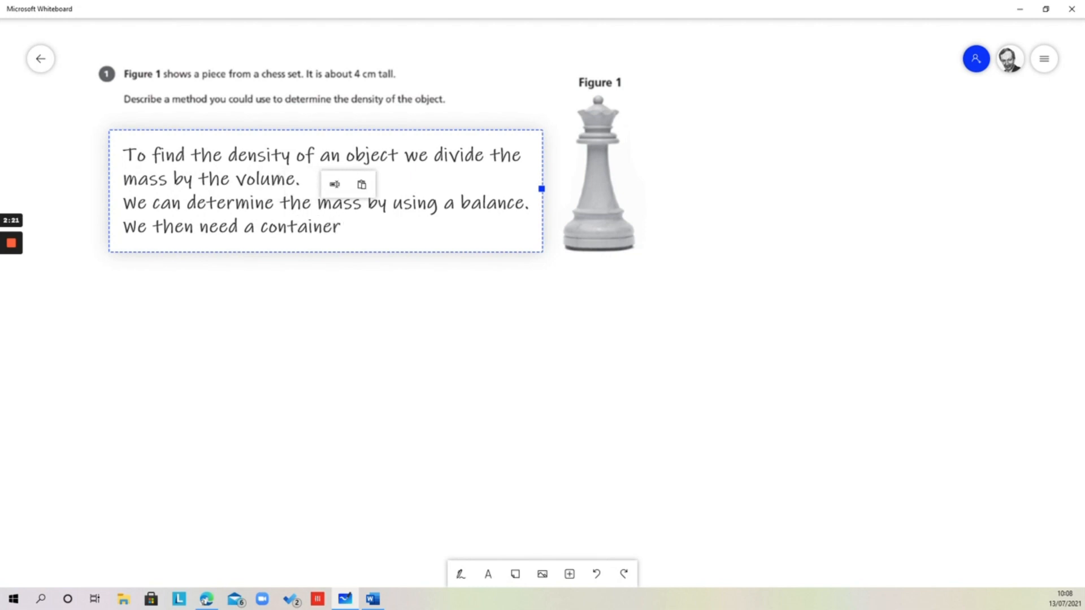
type("which we")
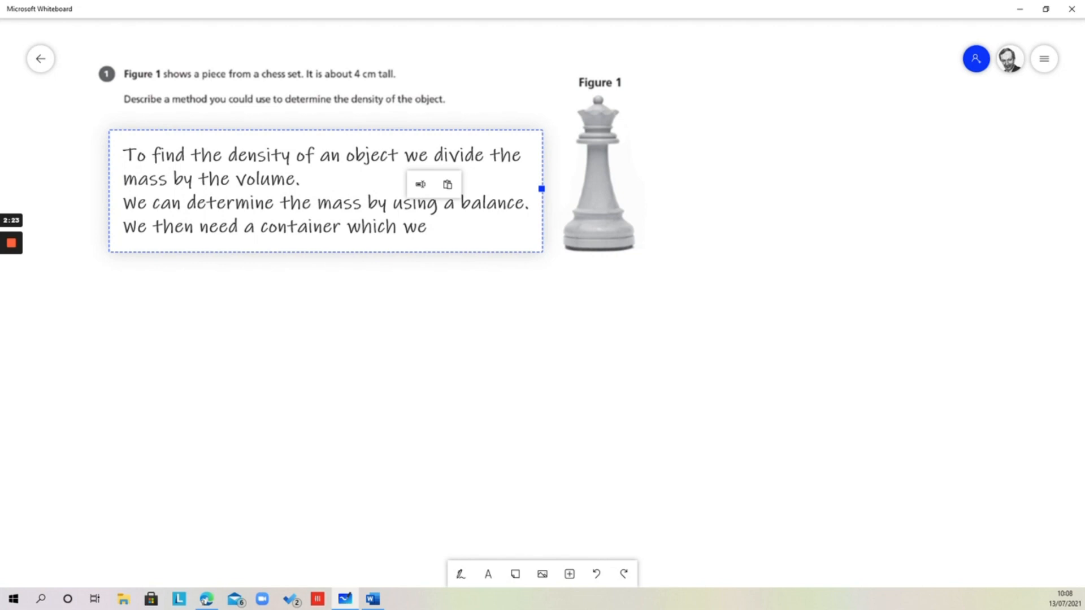
type("fill")
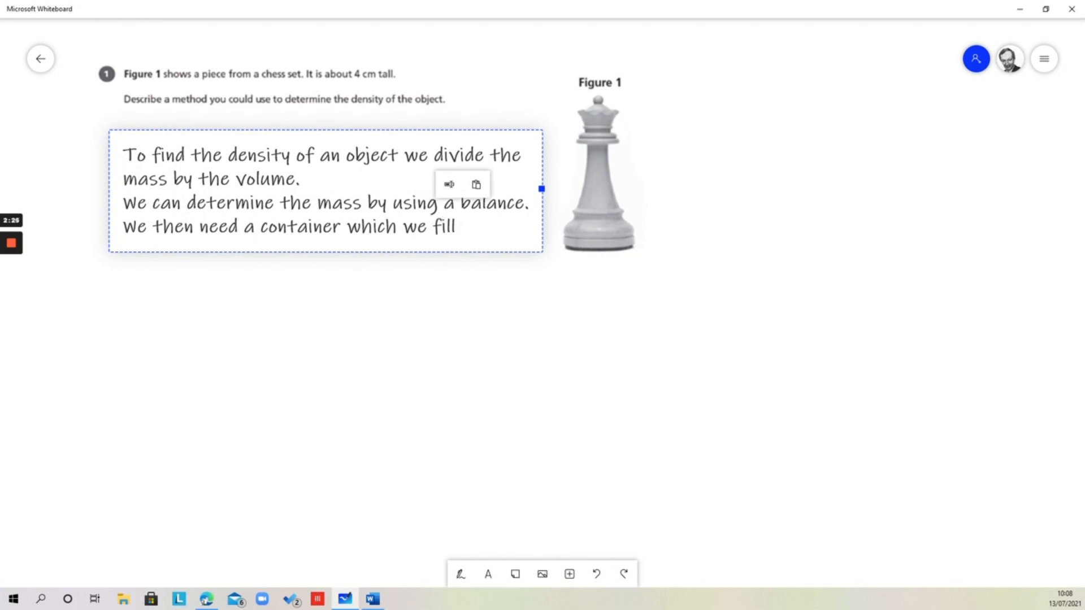
type("with wate")
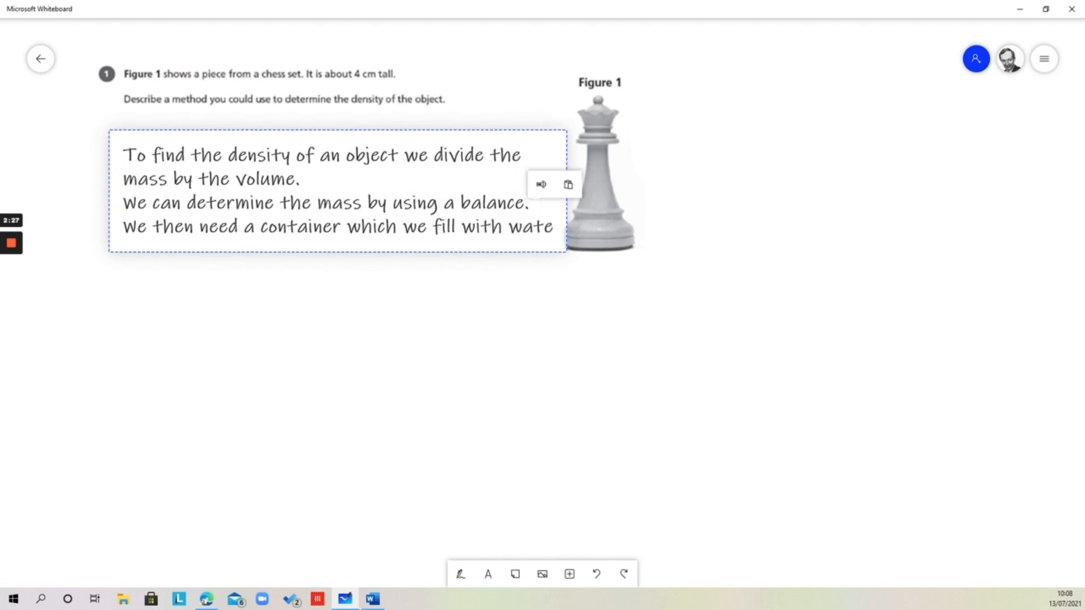
type("r to the")
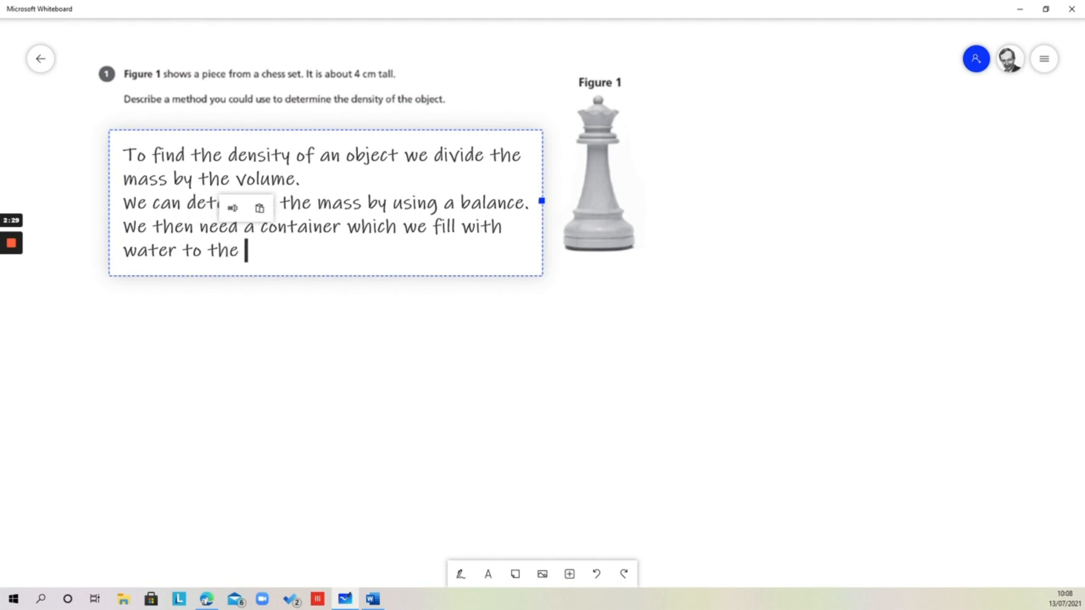
type("brim.")
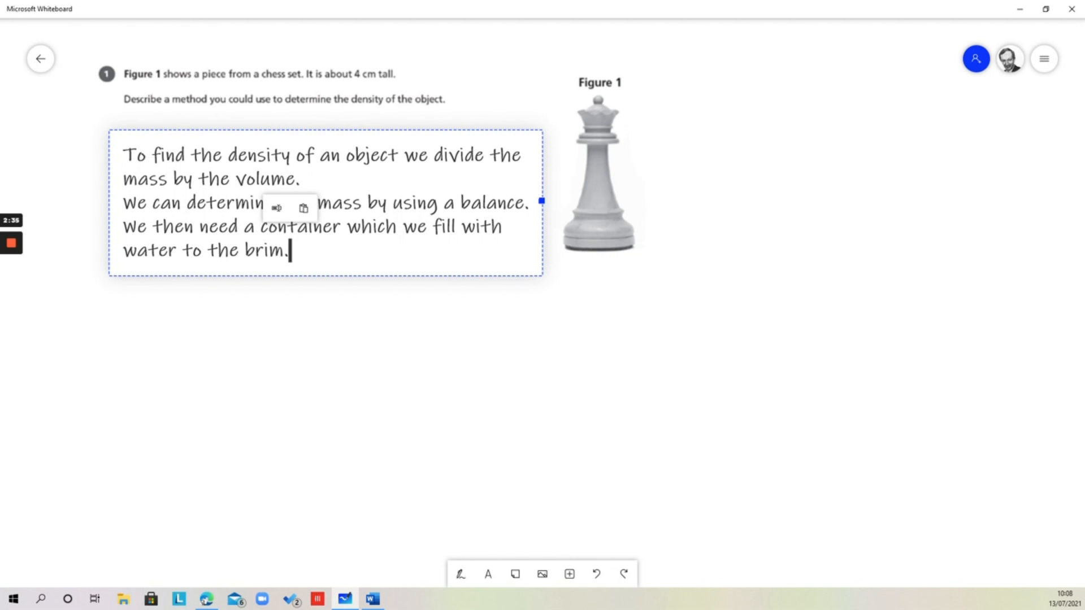
Add the sentence about carefully immersing the object and catching all the water that overflows
type("We t")
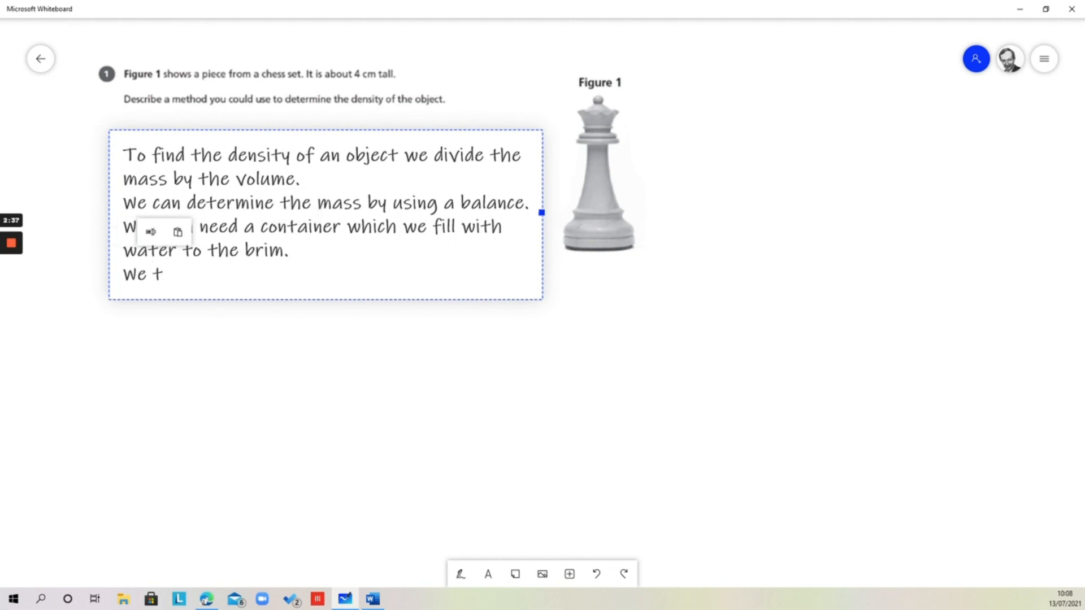
type("then carefully immerse")
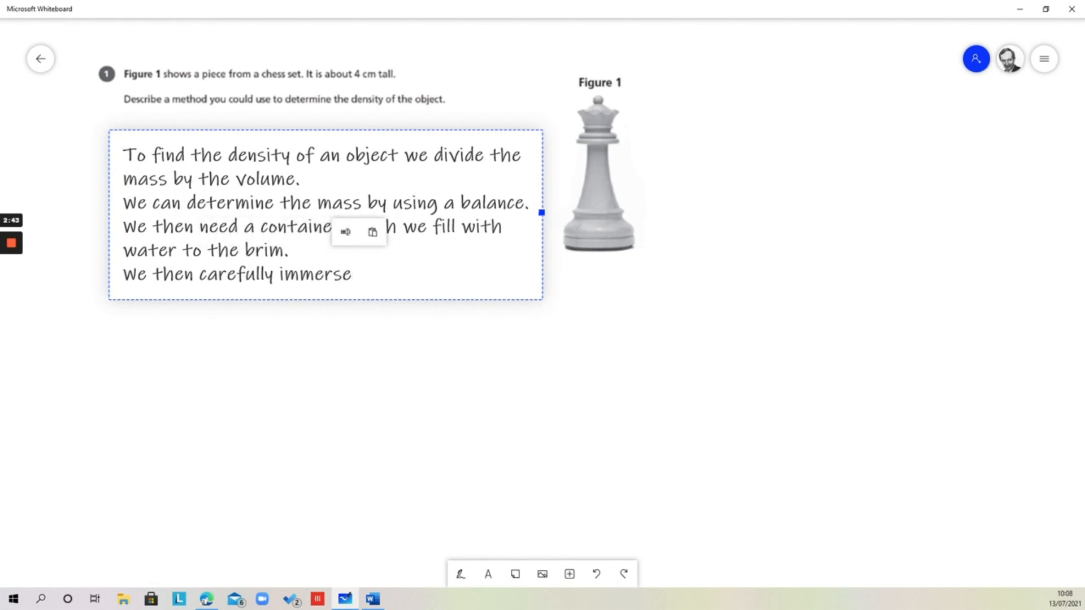
type("the object in")
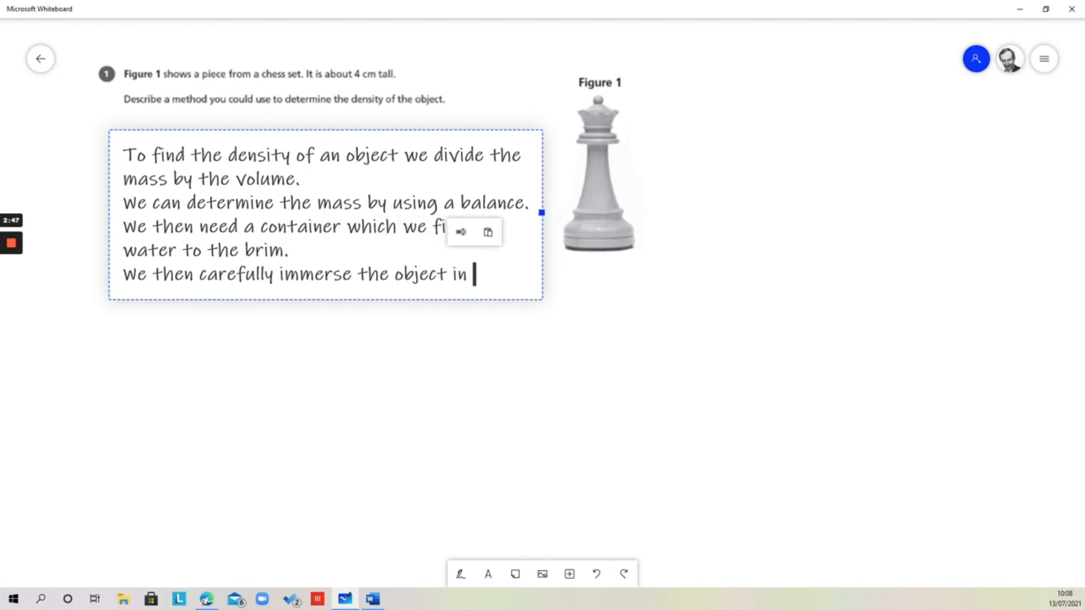
type("the water, catc")
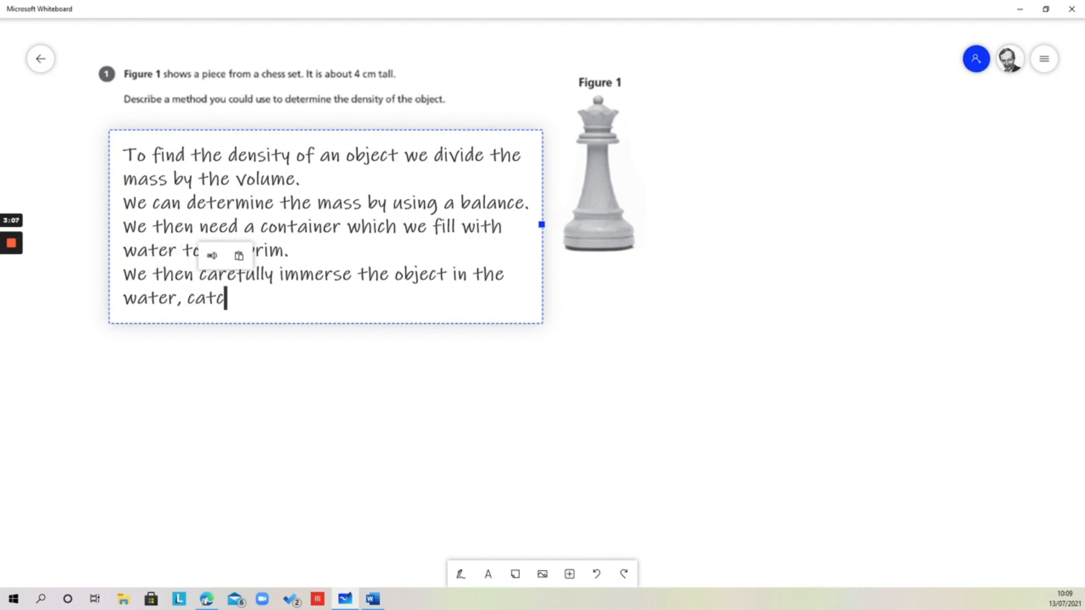
type("hing all the water t")
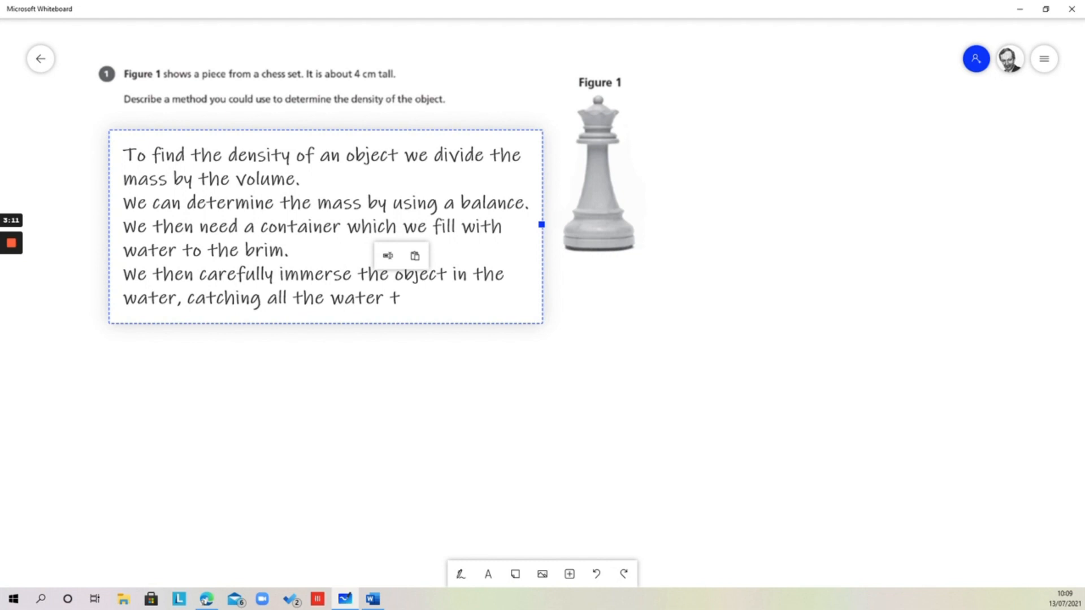
type("hat overflows.")
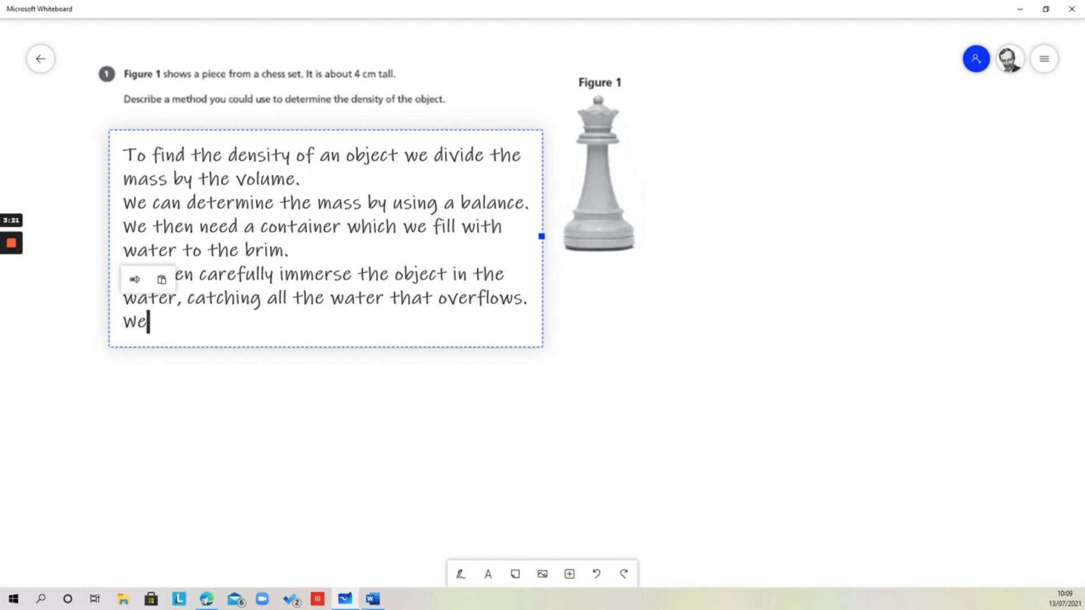
Add that the overflowed water's measured volume is the same as the object's volume, and begin 'We'
type("m")
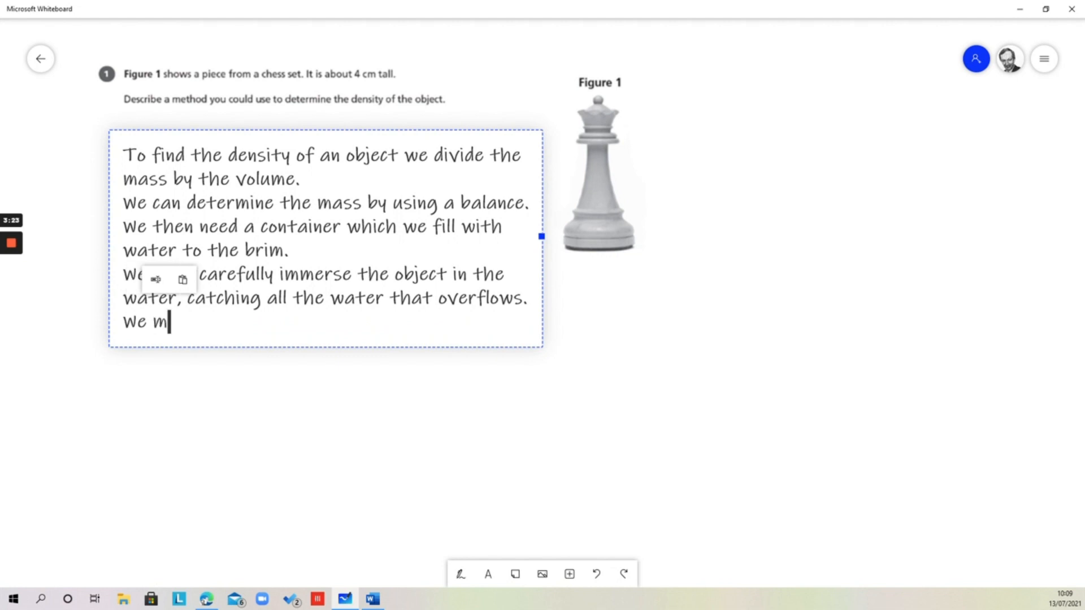
type("easure the volume of the water that")
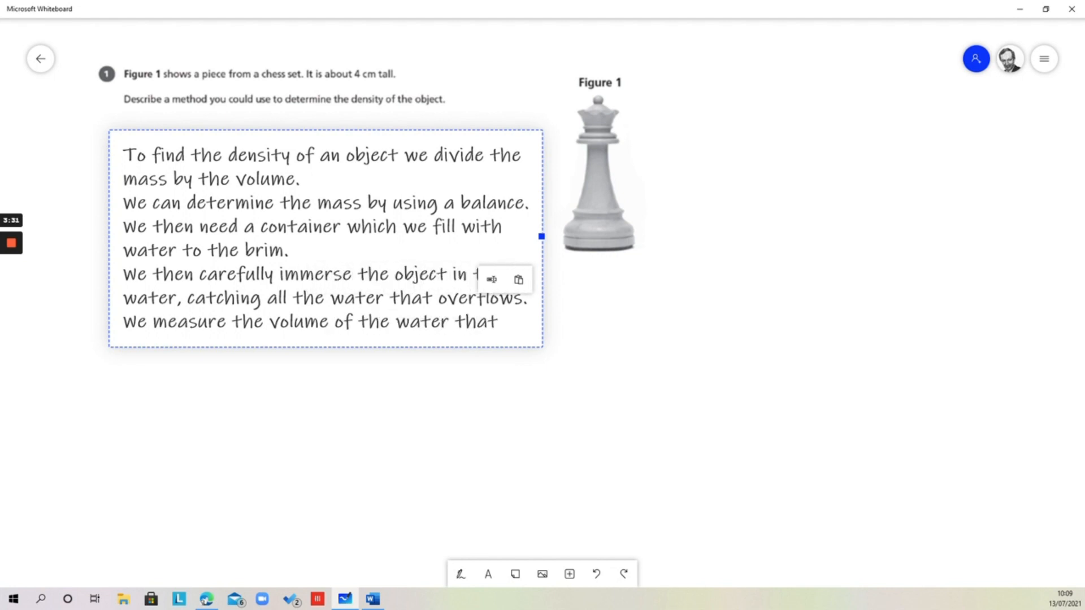
type("overflowed - this is the s")
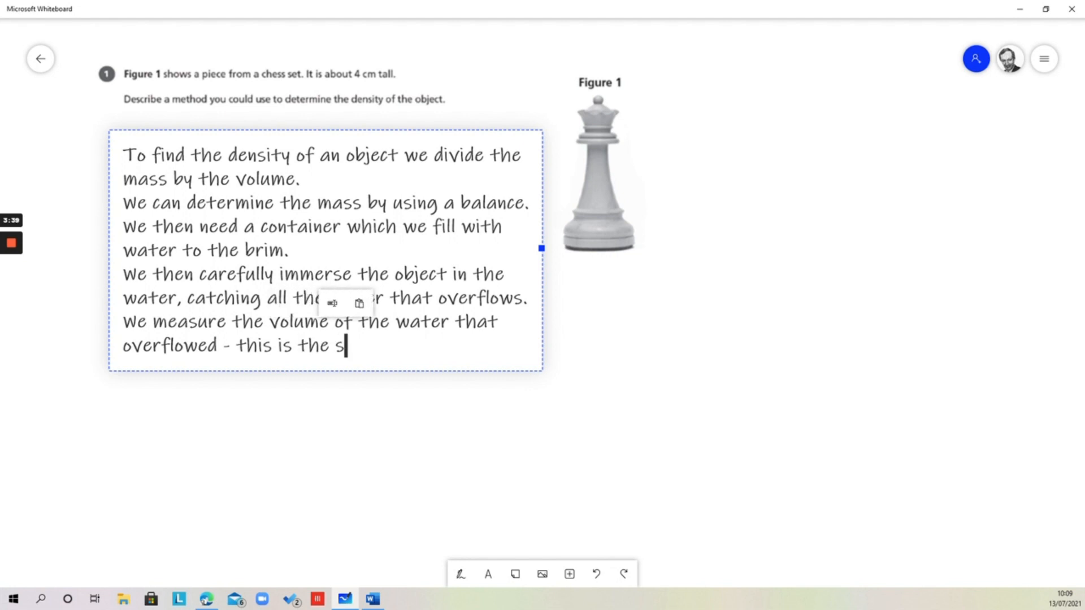
type("ame as the")
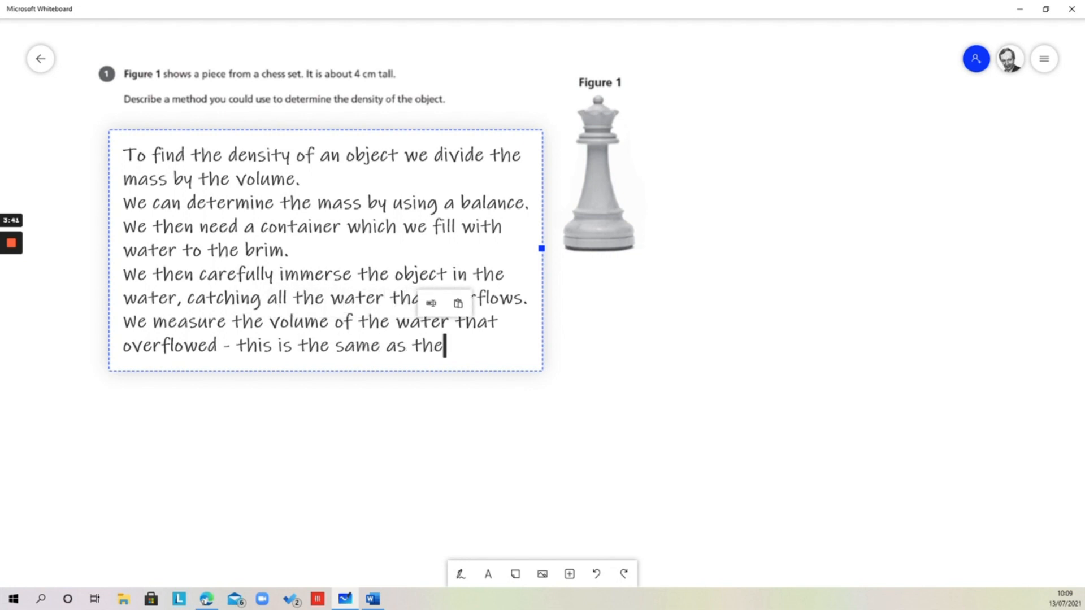
type("volume of the o")
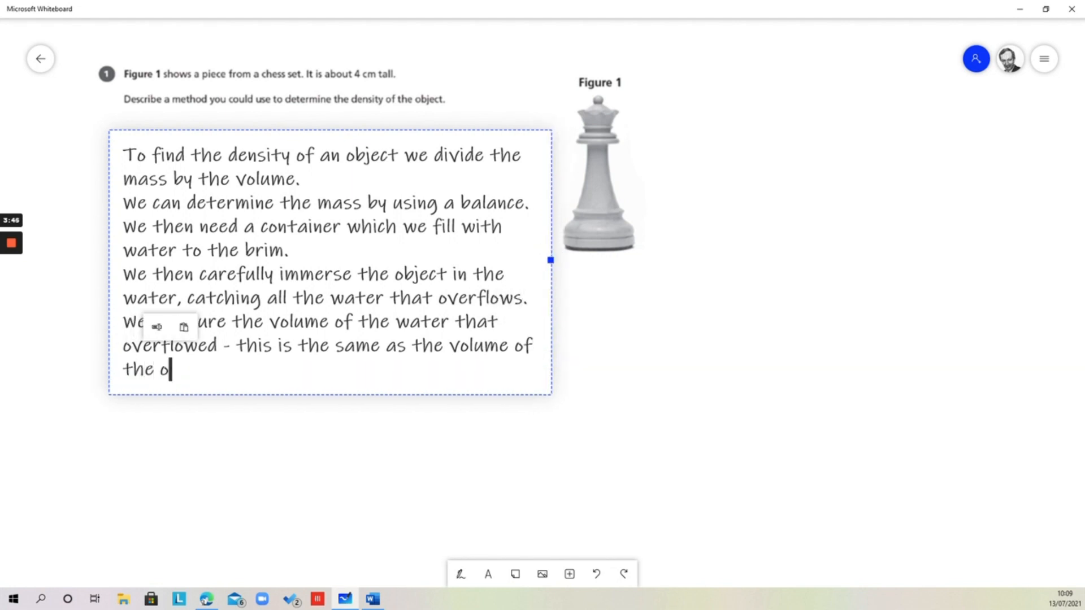
type("bject.")
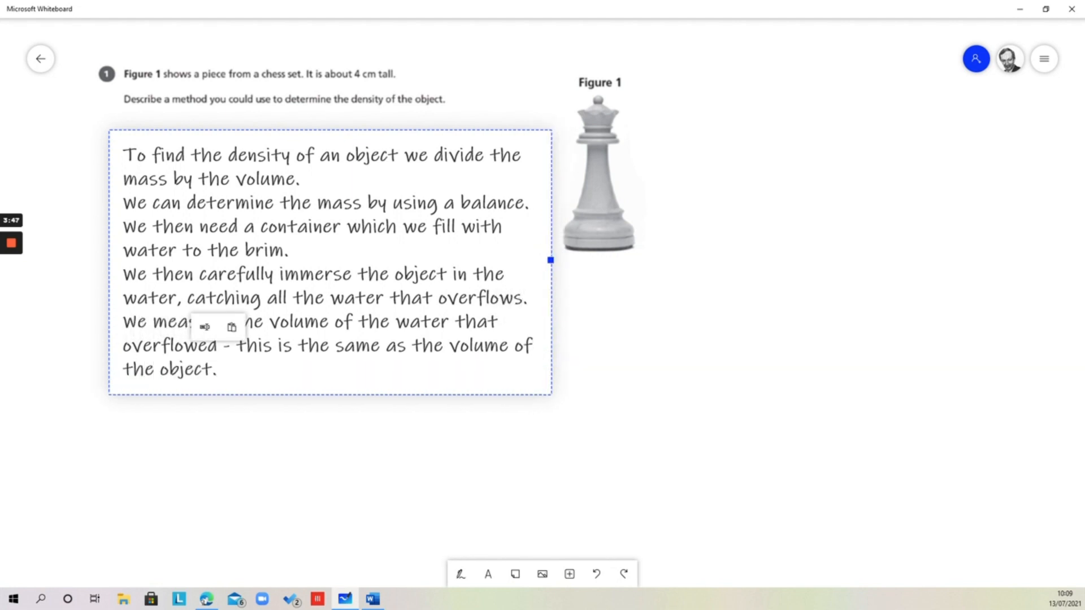
type("We then divide the mass of the")
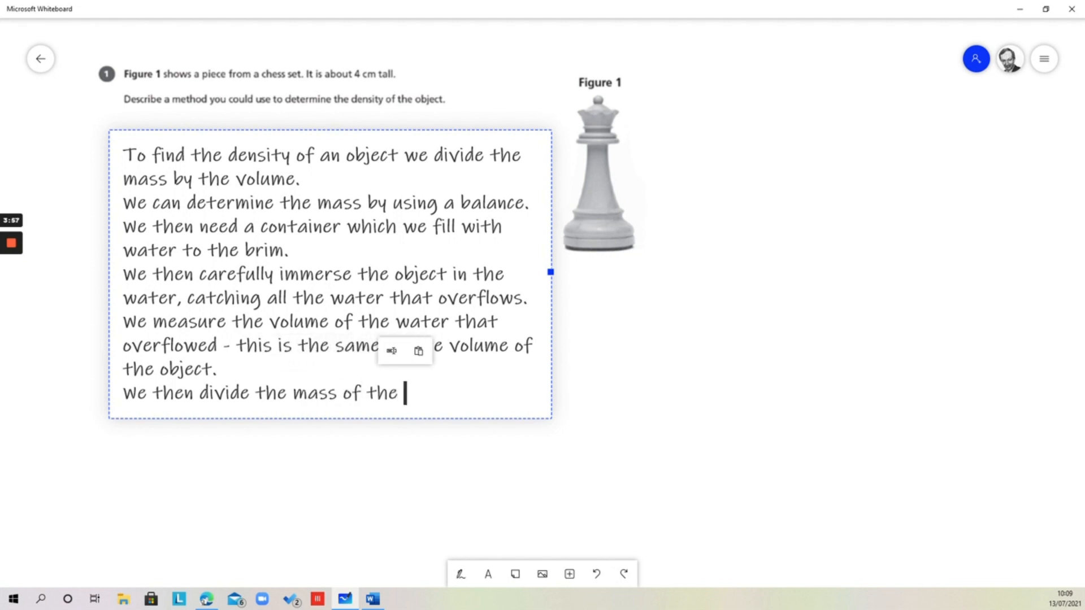
Finish 'divide the mass of the object by its volume to determine the density.'
type("object by its")
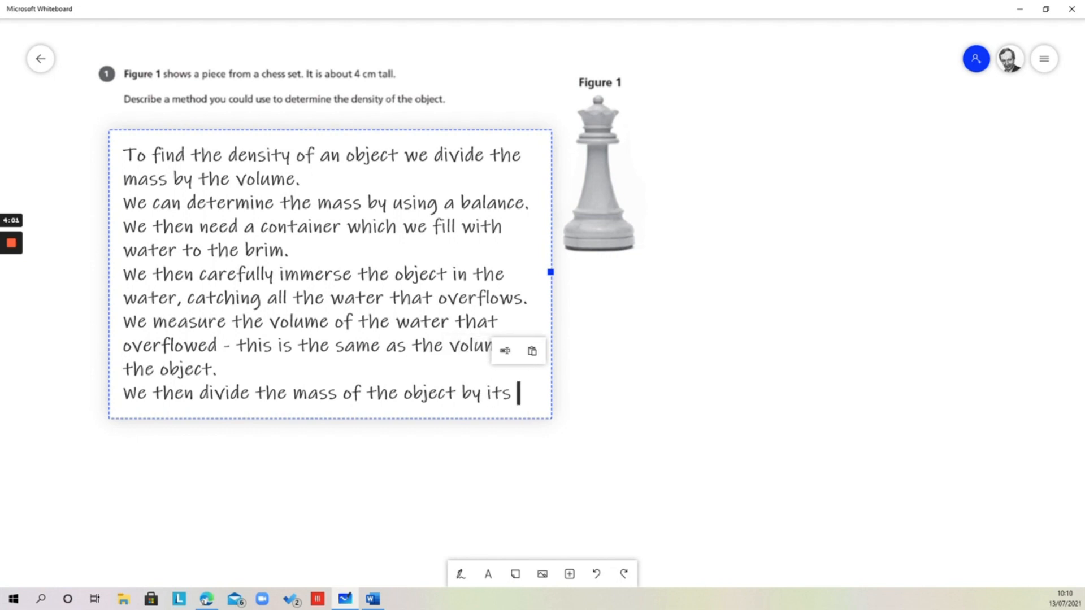
type("vol")
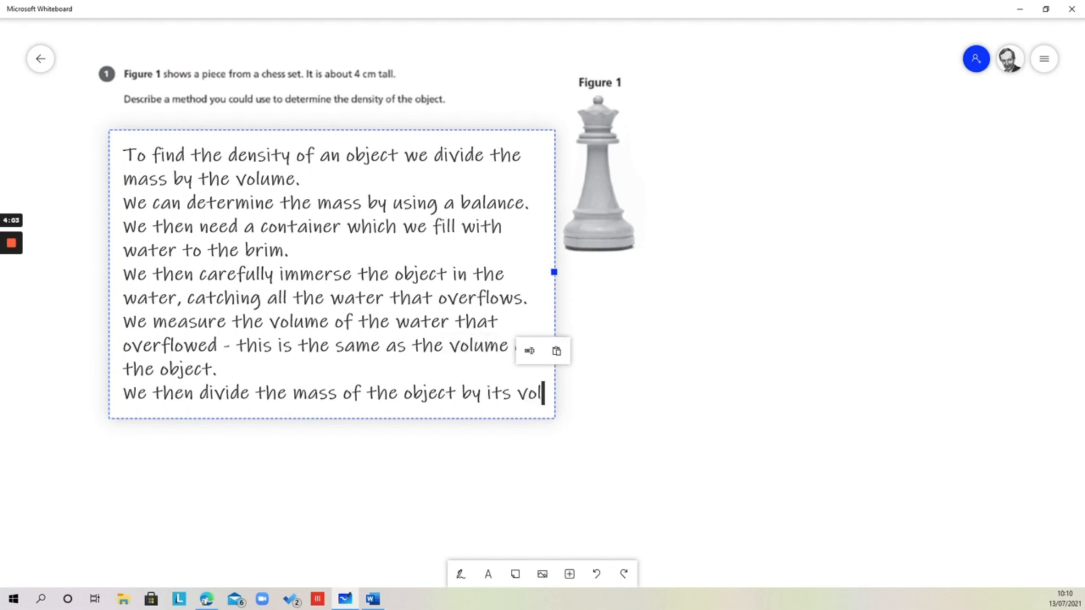
type("ume to d")
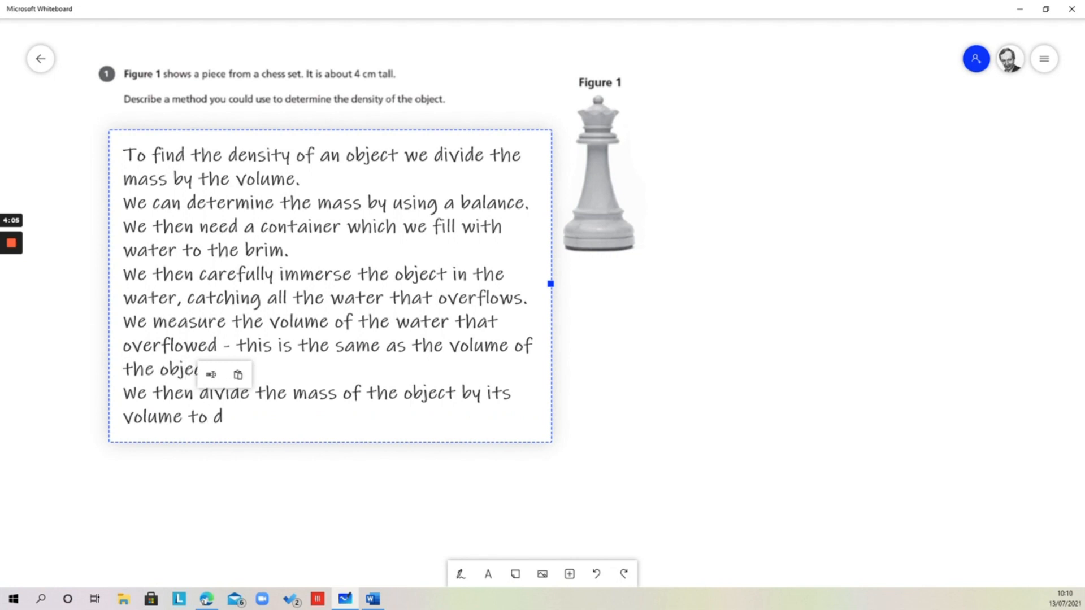
type("etermine")
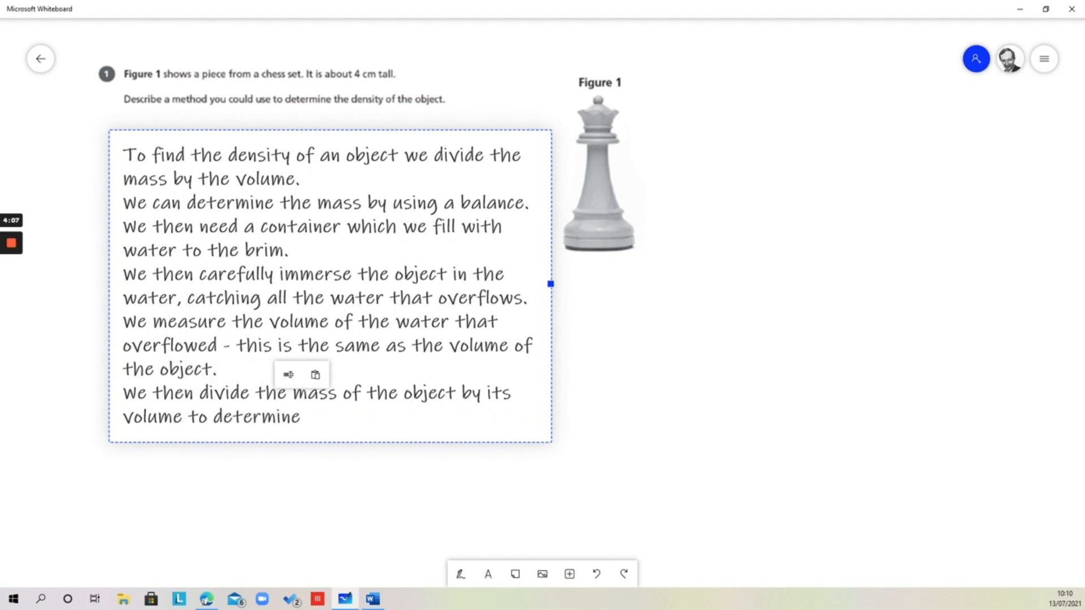
type("the dens")
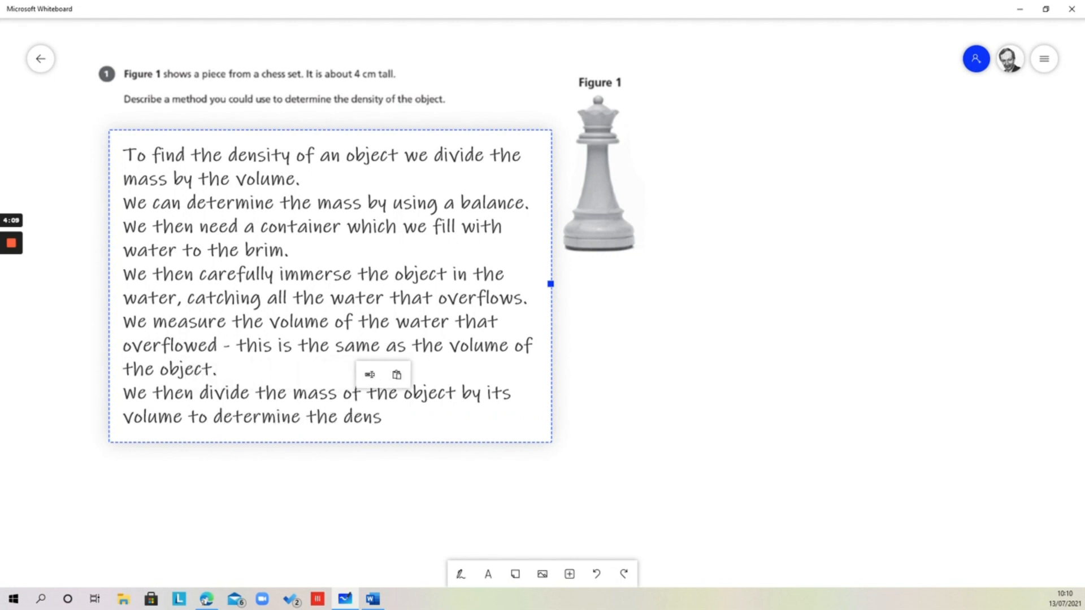
type("ity.")
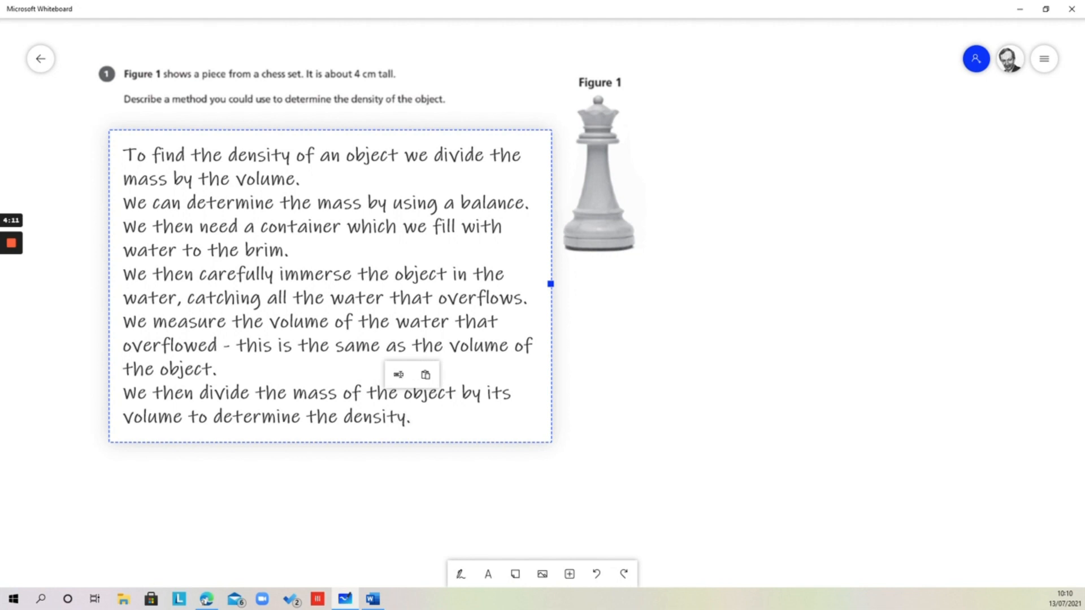
left_click(411, 416)
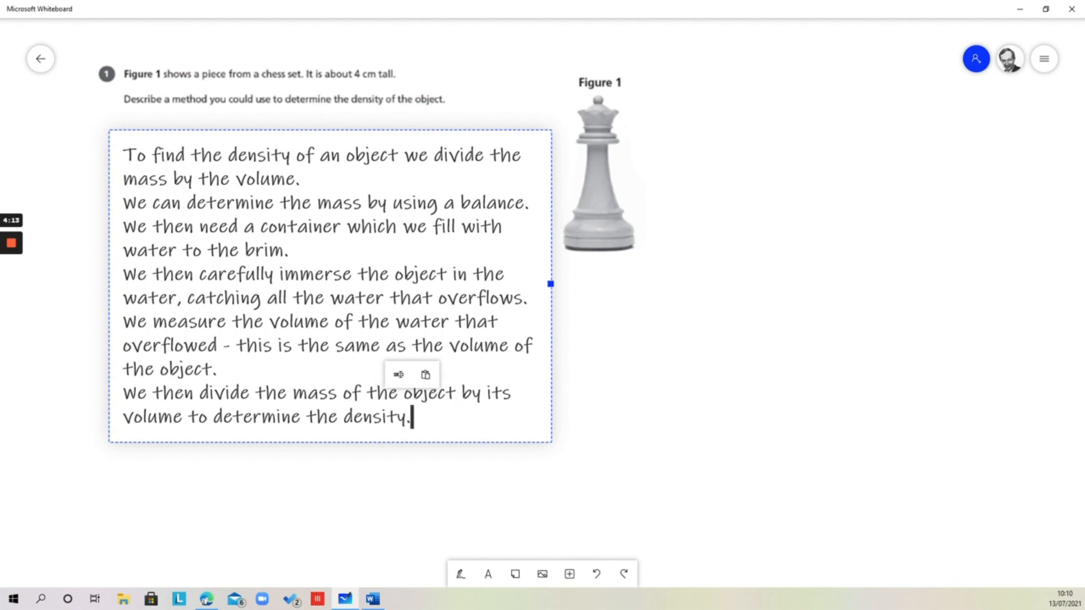